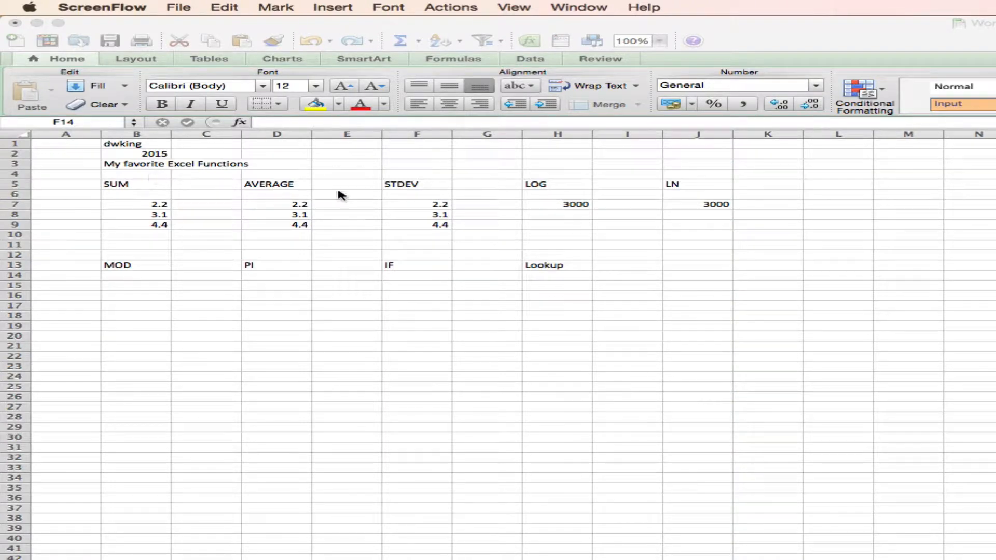
pyautogui.moveTo(289, 185)
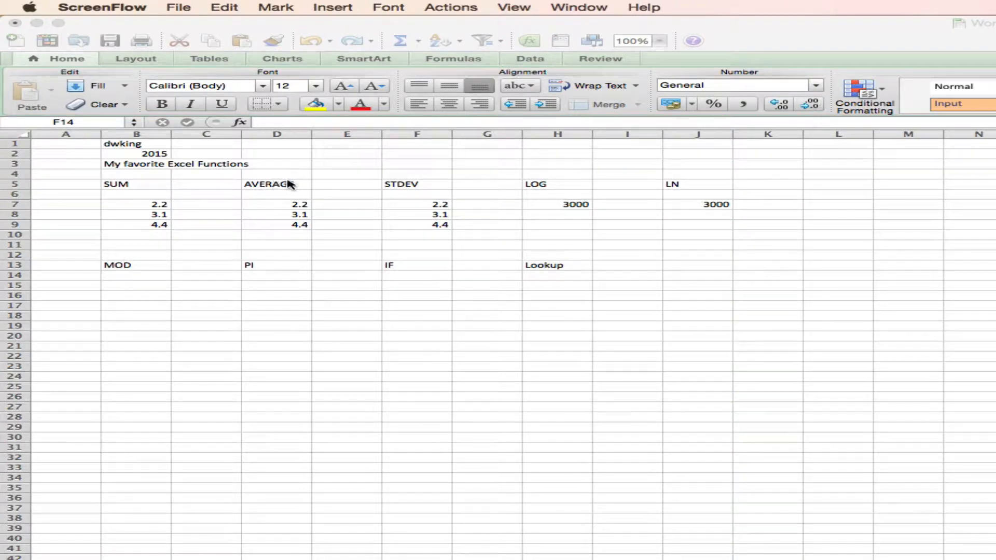
pyautogui.moveTo(697, 192)
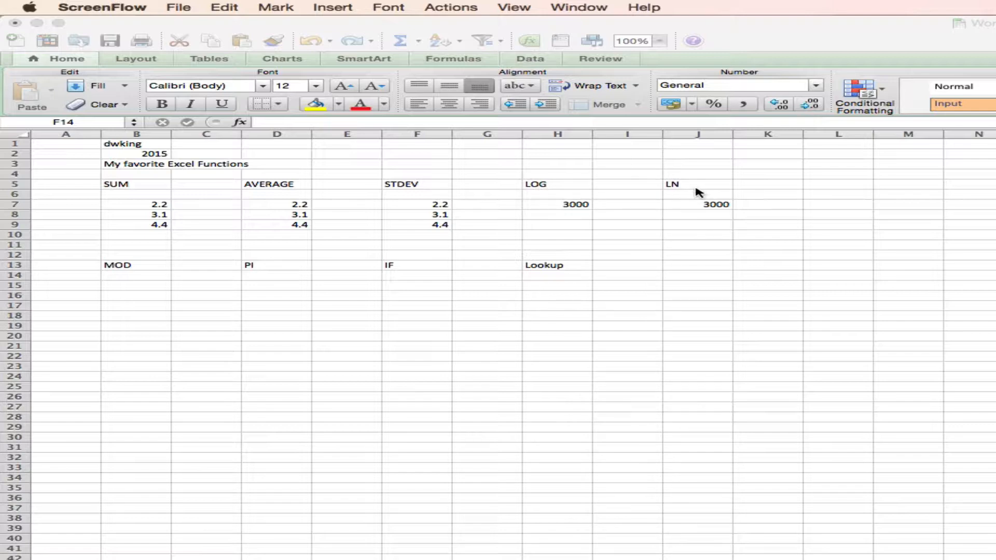
pyautogui.moveTo(124, 198)
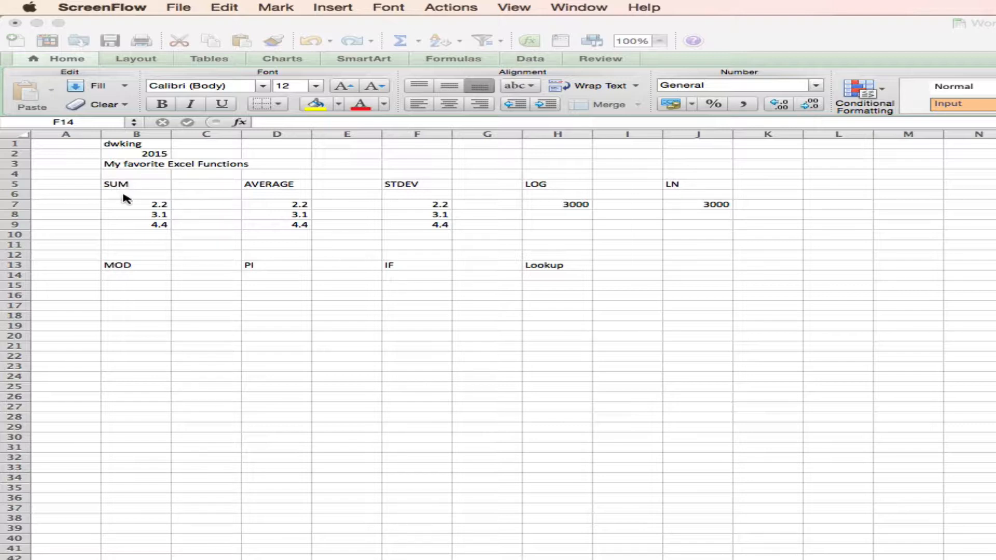
# Enter =SUM(B7:B9) in B10 to total the three SUM numbers as 9.7.
pyautogui.click(135, 234)
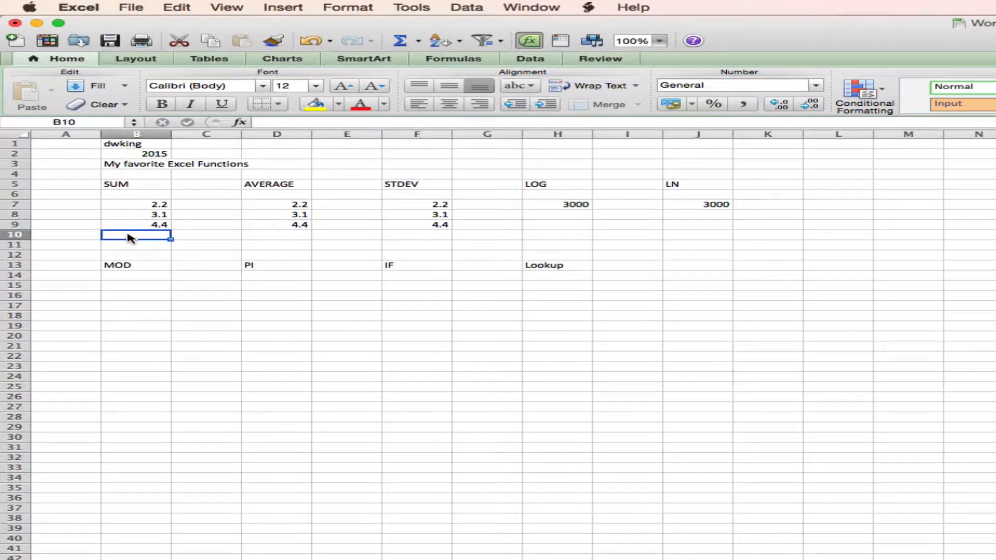
pyautogui.write('=')
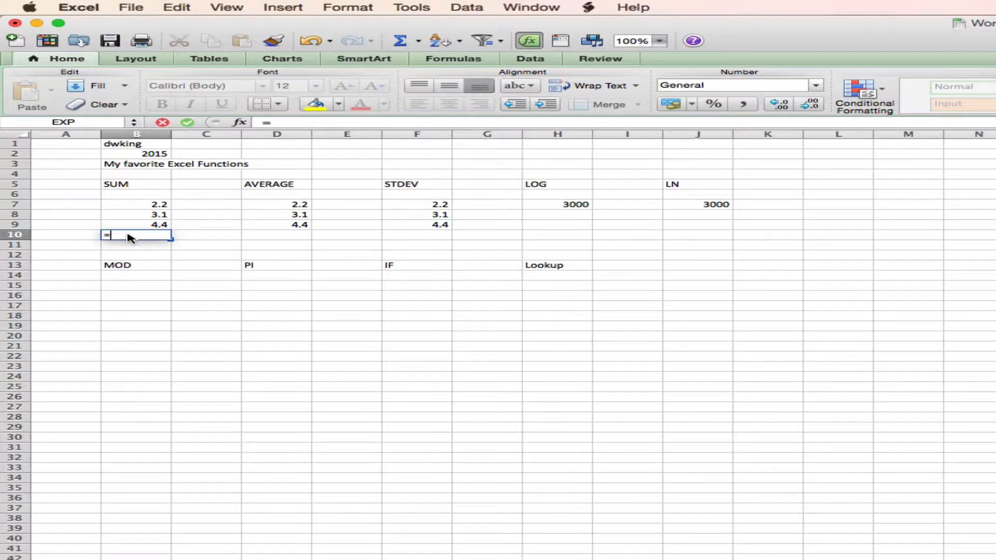
pyautogui.write('S')
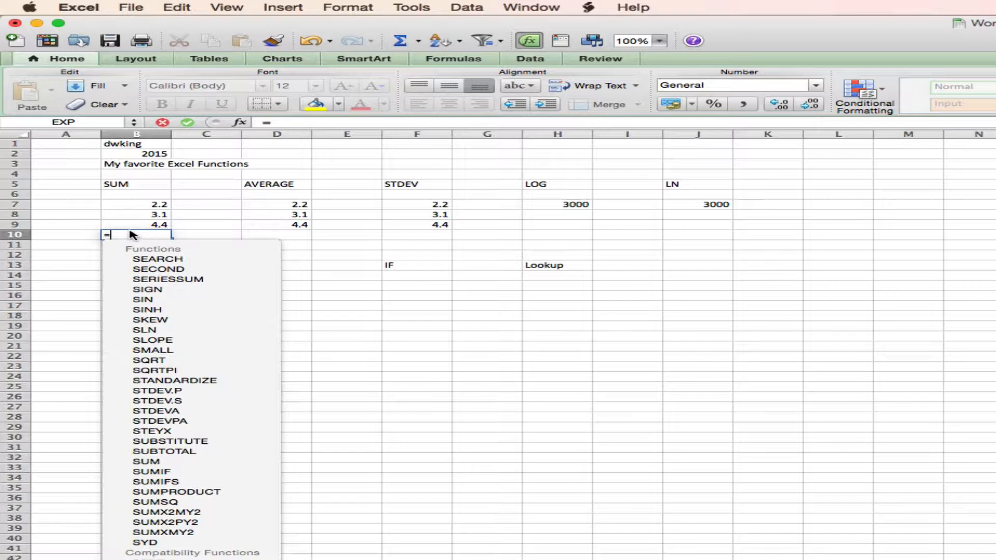
pyautogui.write('sum')
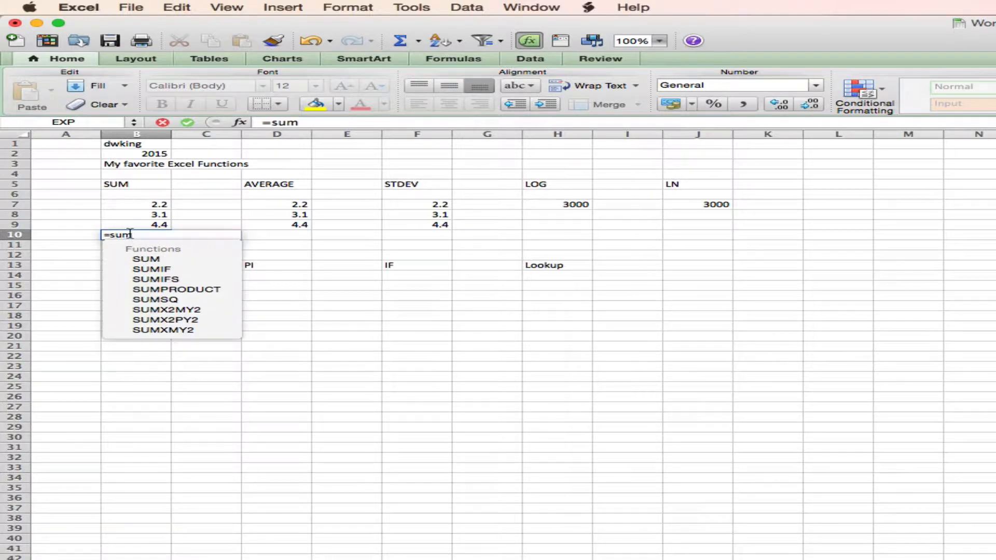
pyautogui.write('(')
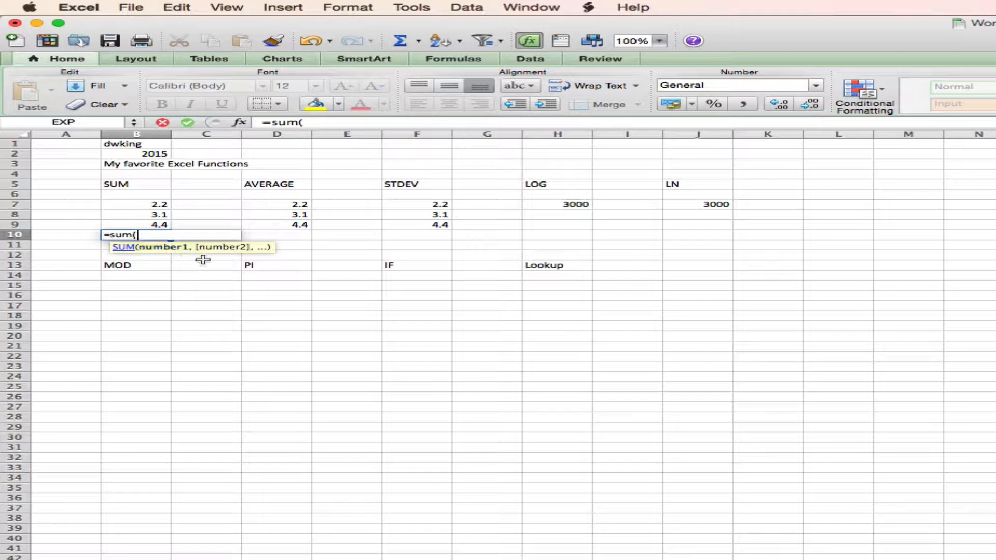
pyautogui.moveTo(136, 205); pyautogui.dragTo(136, 224)
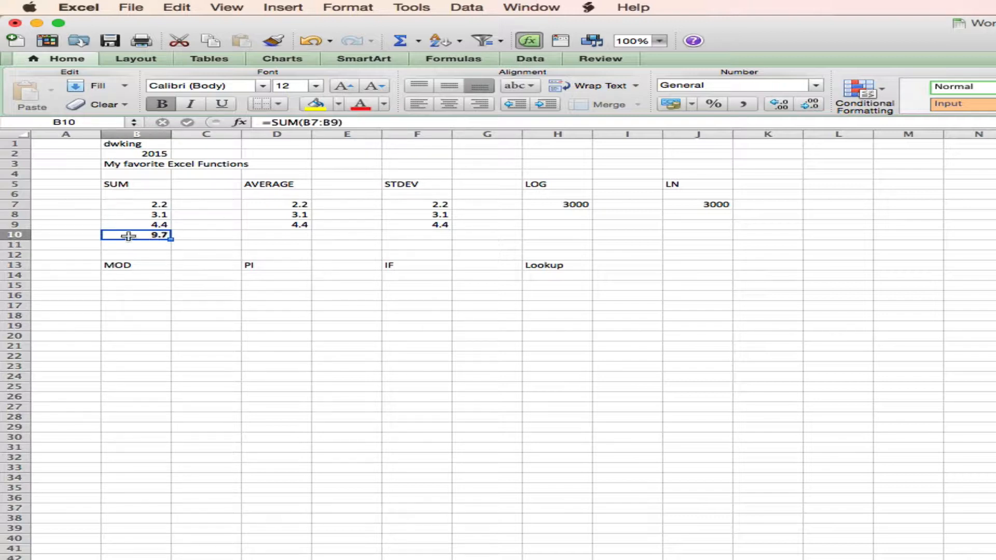
pyautogui.click(276, 235)
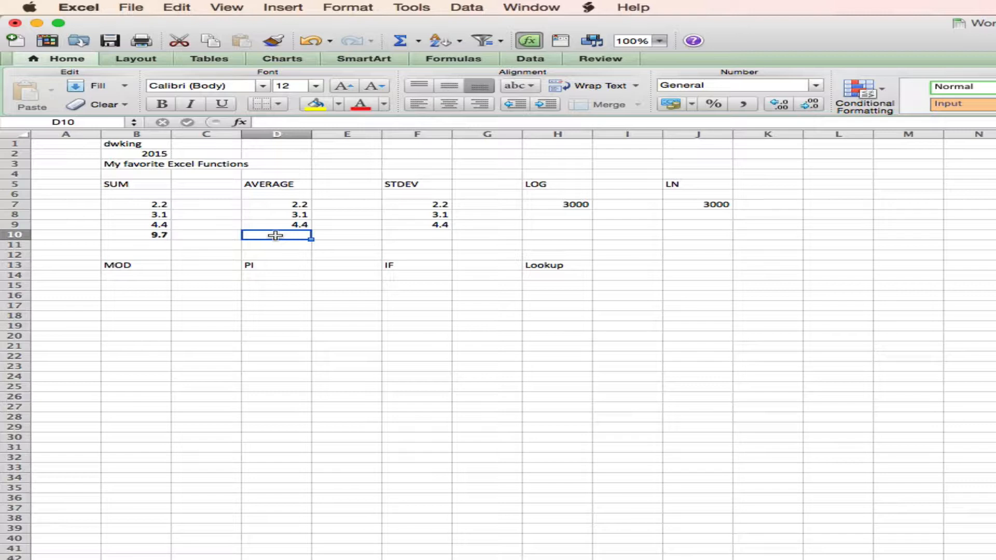
# Enter =AVERAGE(D7:D9) in D10 to average the three AVERAGE numbers.
pyautogui.write('=')
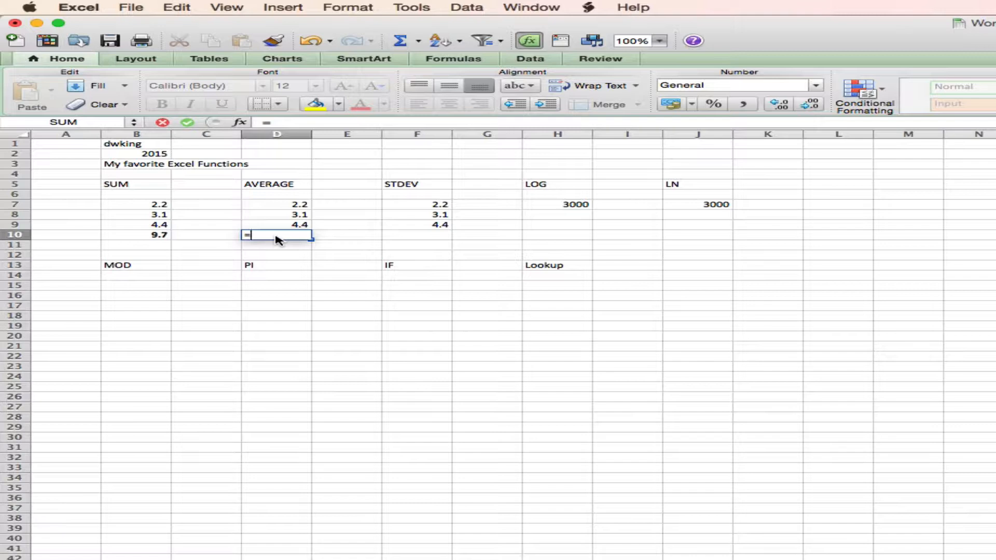
pyautogui.write('avEDEV')
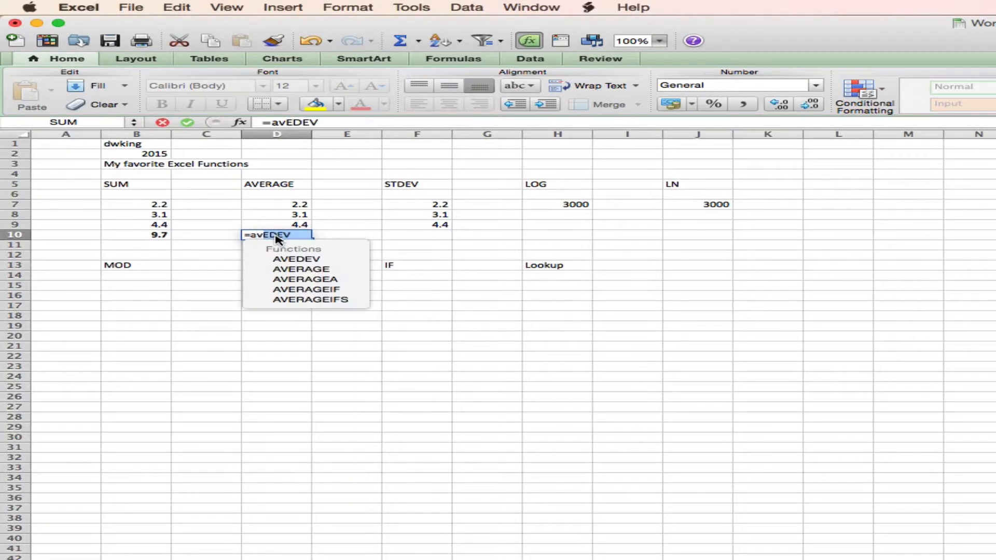
pyautogui.moveTo(301, 270)
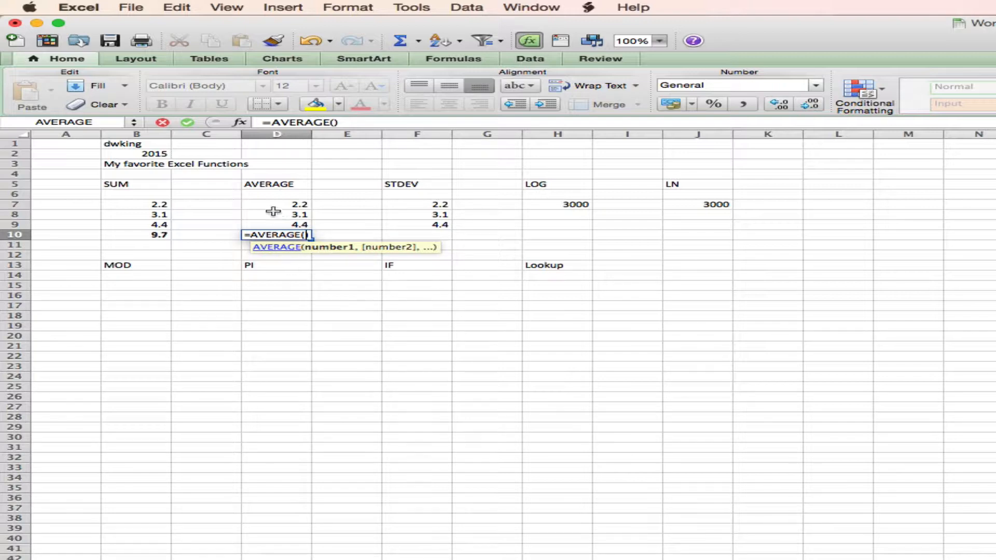
pyautogui.moveTo(276, 204); pyautogui.dragTo(276, 224)
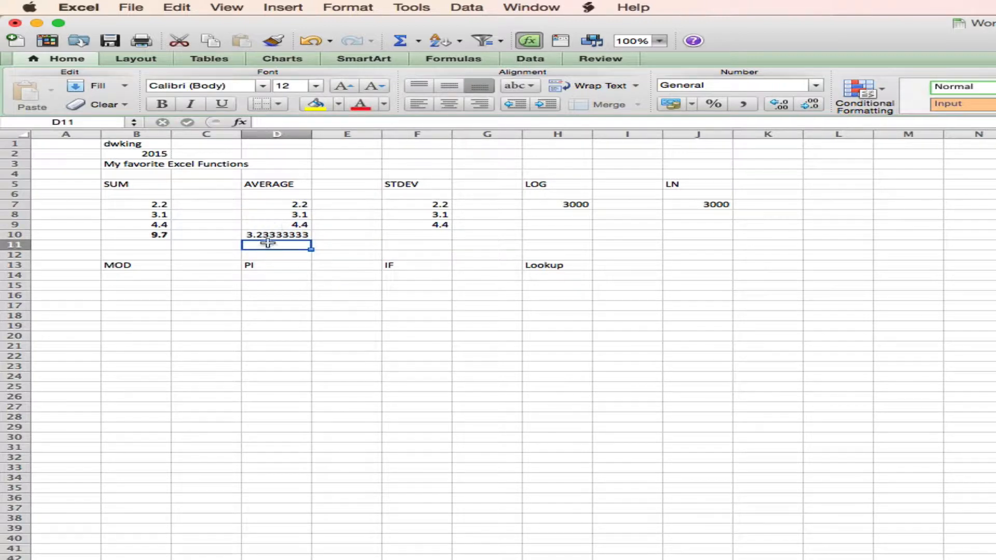
pyautogui.click(277, 235)
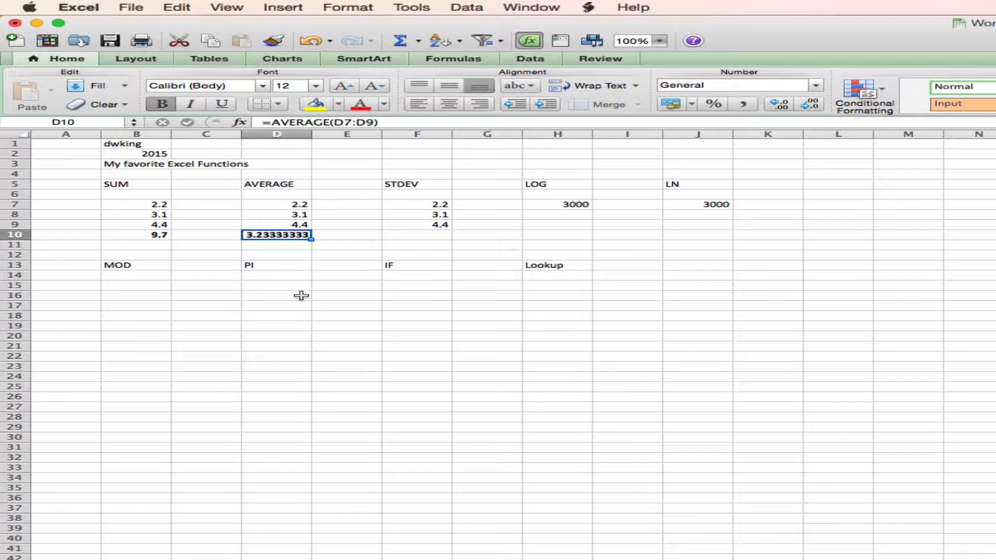
pyautogui.moveTo(383, 122)
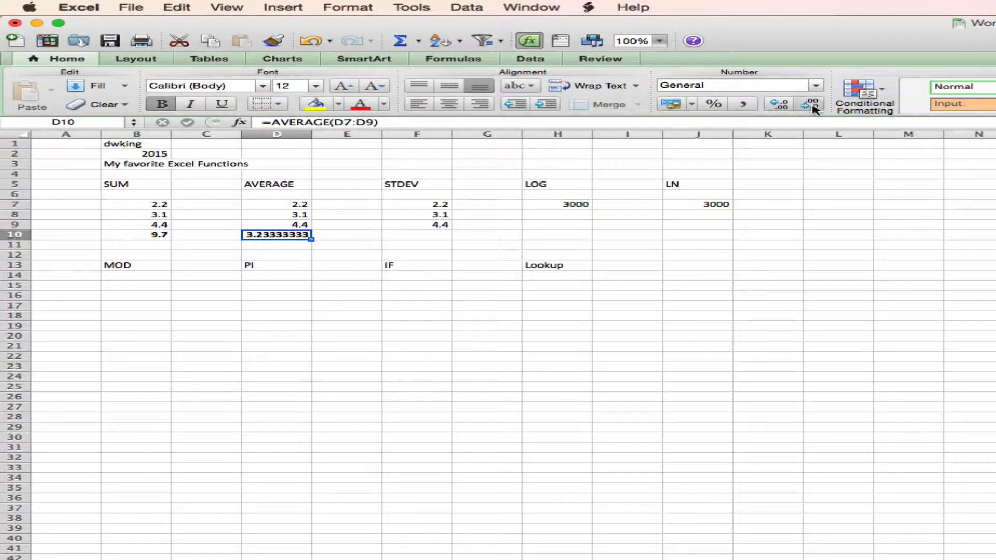
# Reduce the average's decimals so D10 shows 3.23.
pyautogui.click(807, 104)
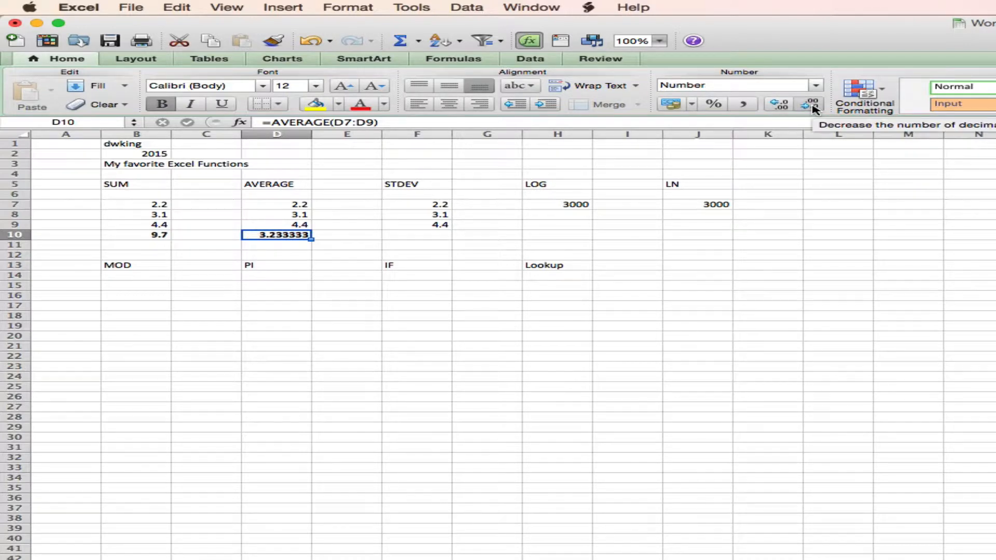
pyautogui.click(806, 104)
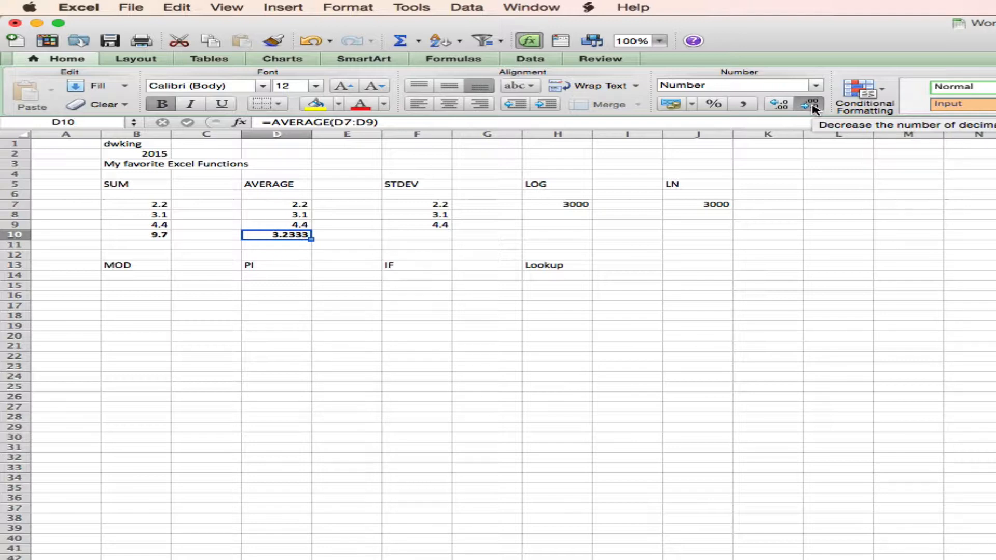
pyautogui.click(806, 105)
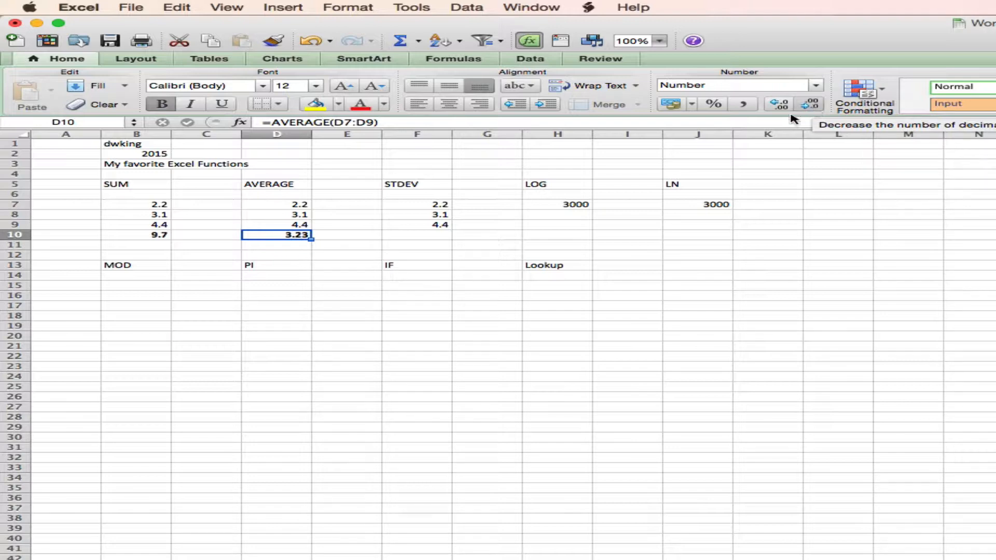
pyautogui.click(417, 234)
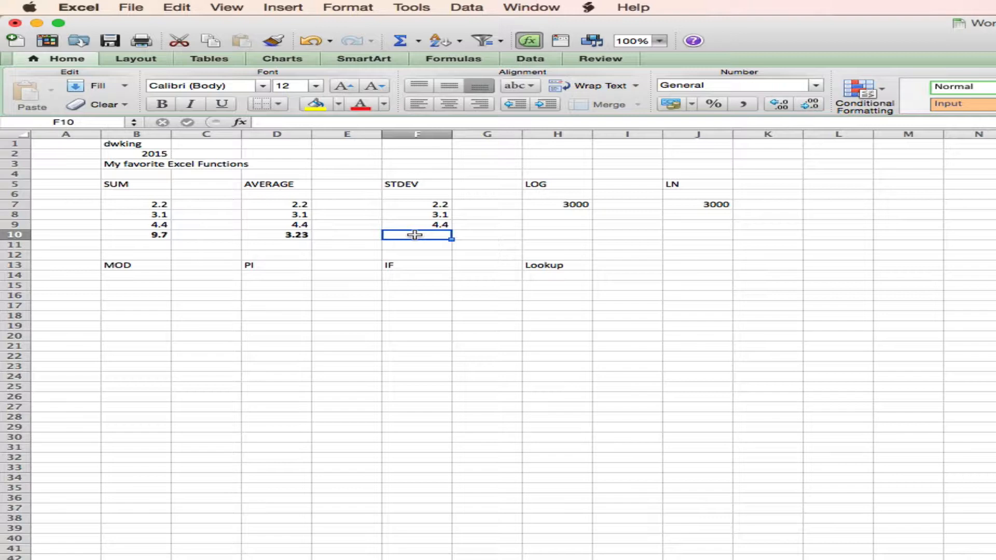
# Enter =STDEV(F7:F9) in F10 for the standard deviation of the STDEV numbers.
pyautogui.write('=')
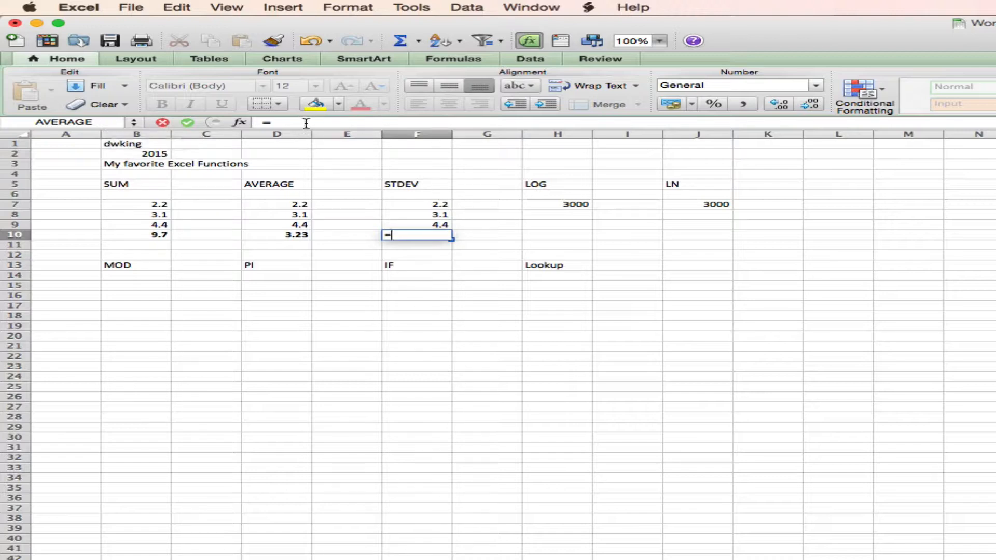
pyautogui.write('std')
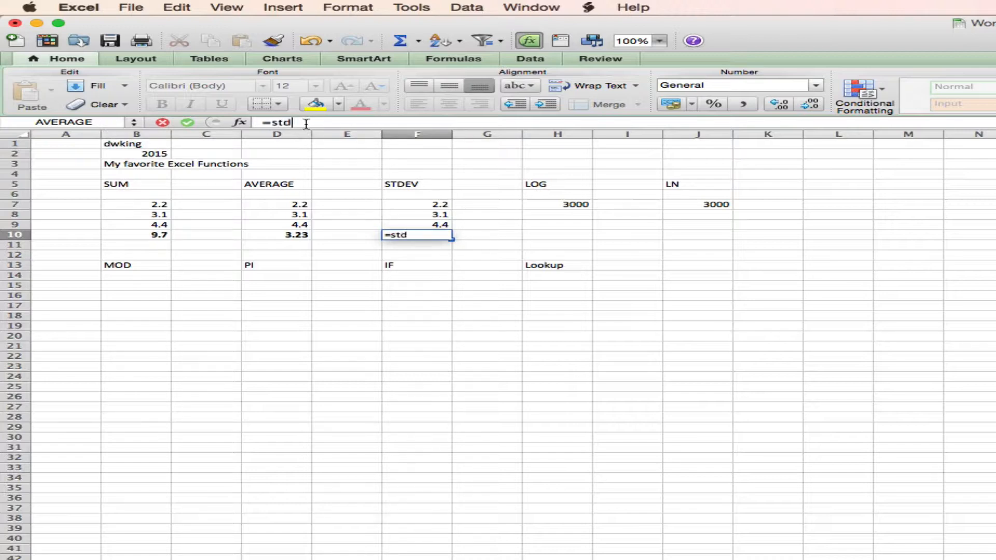
pyautogui.write('ev')
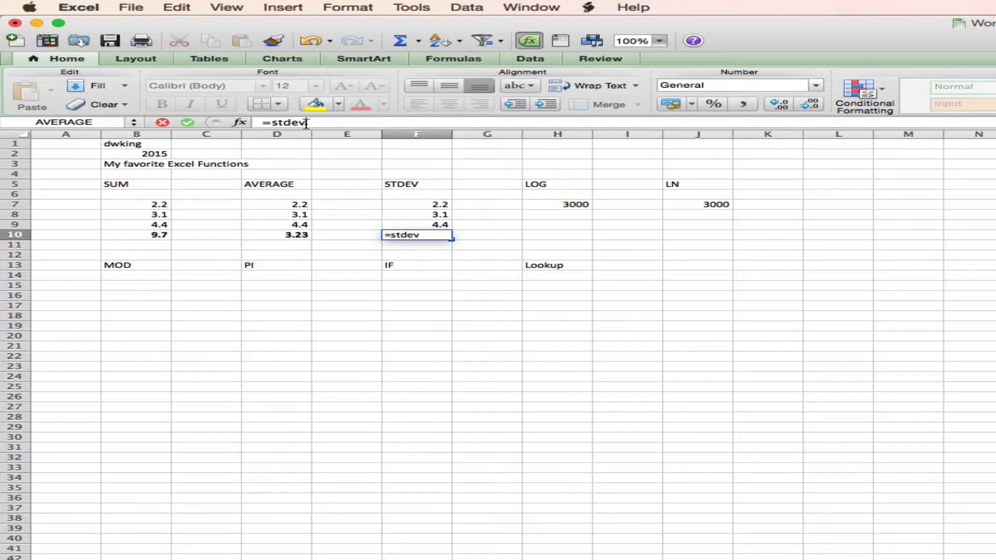
pyautogui.write('(')
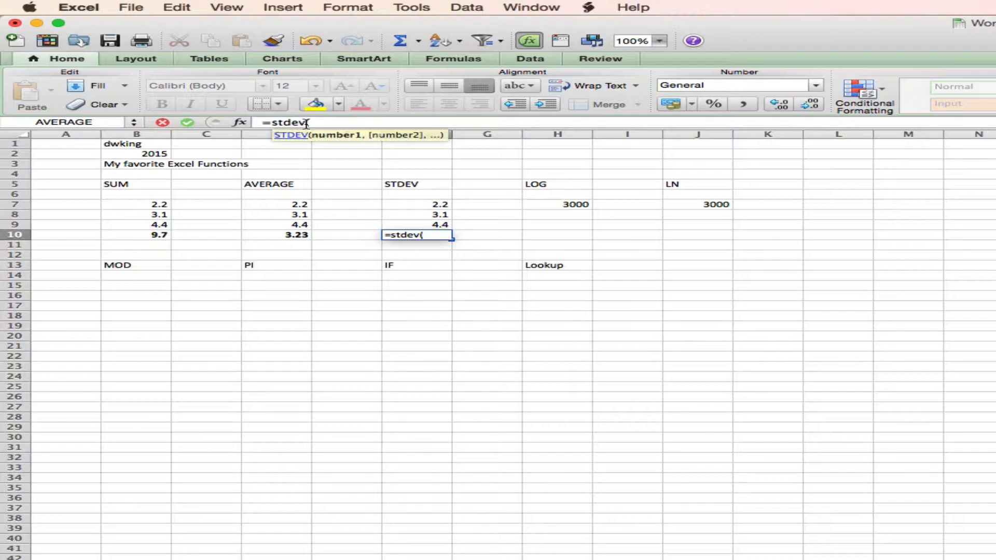
pyautogui.moveTo(415, 204); pyautogui.dragTo(416, 224)
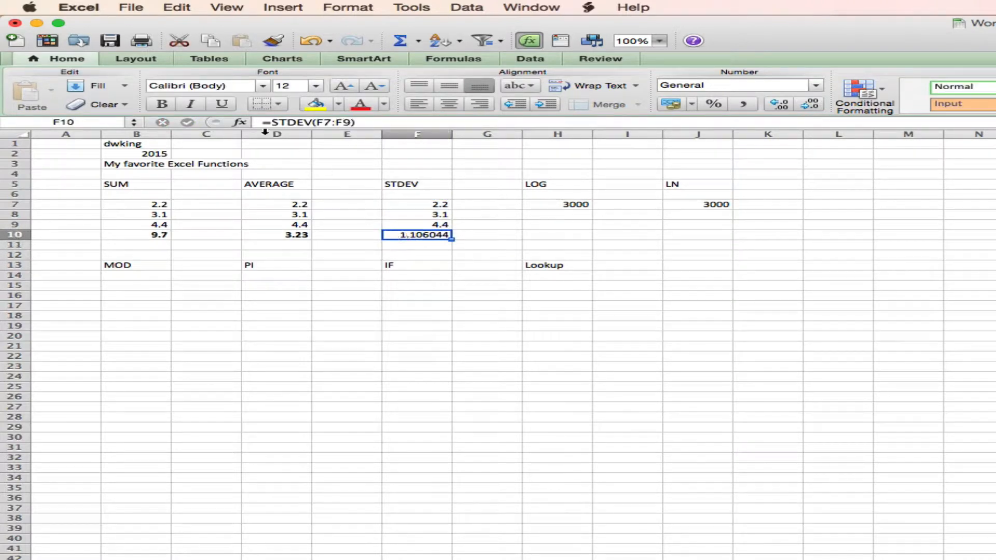
# Reduce the standard deviation's decimals so F10 shows 1.11.
pyautogui.click(160, 103)
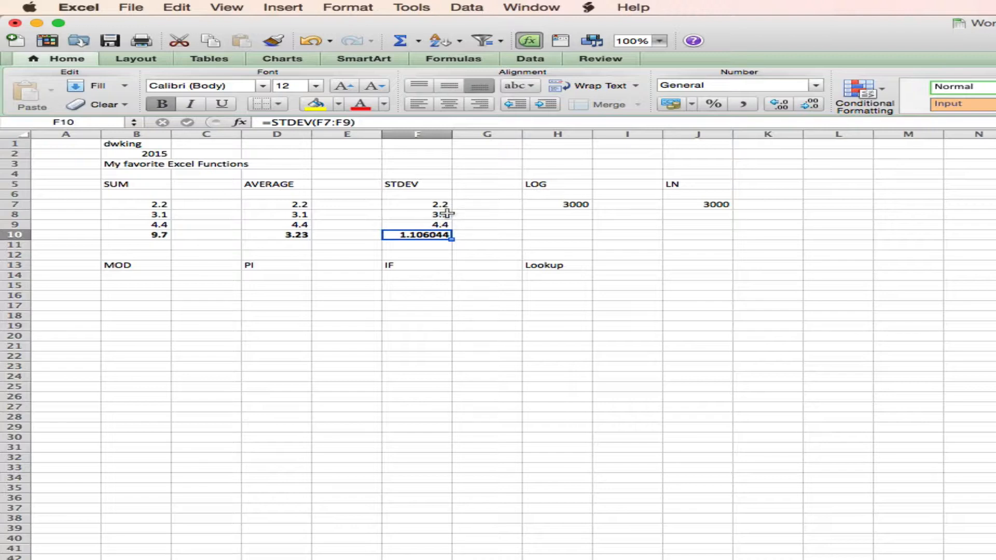
pyautogui.click(810, 102)
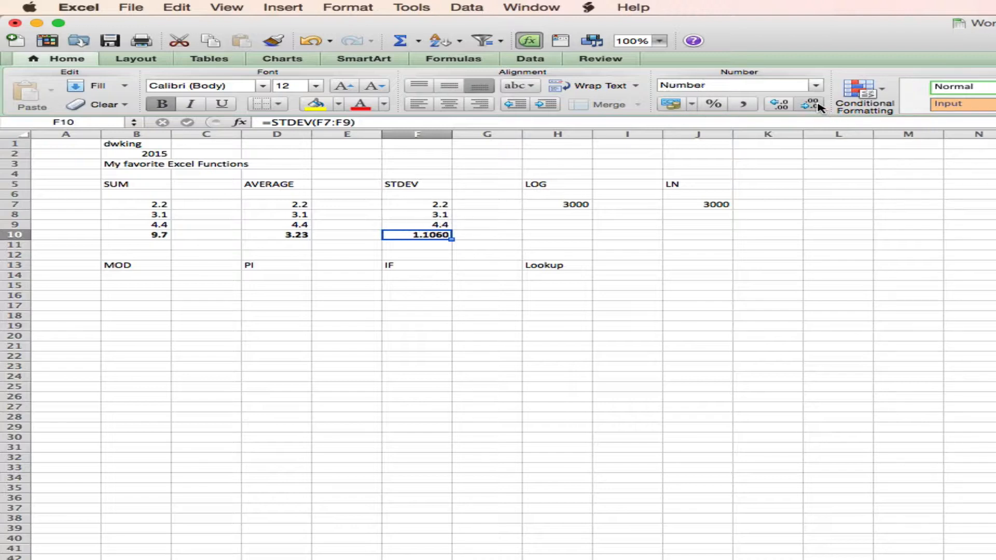
pyautogui.click(809, 106)
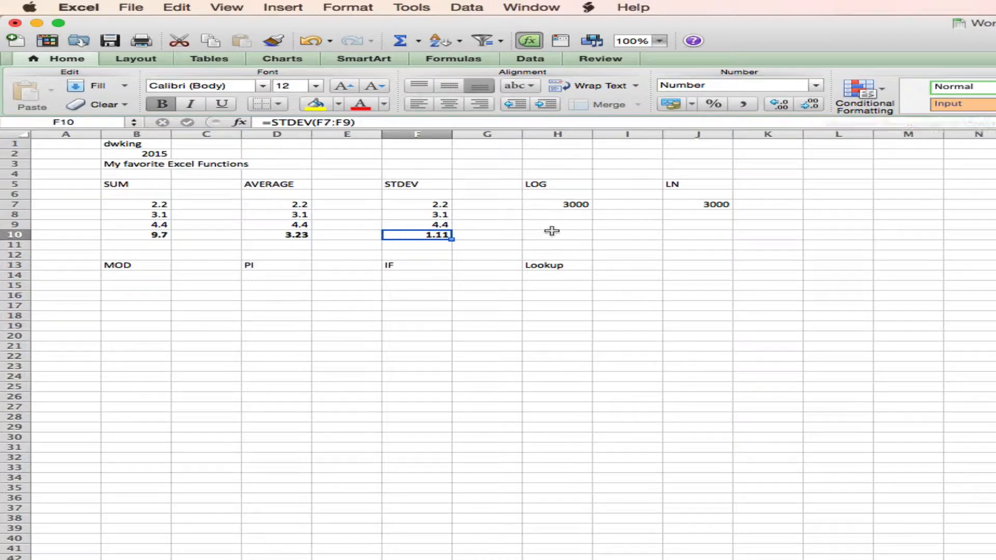
pyautogui.click(557, 217)
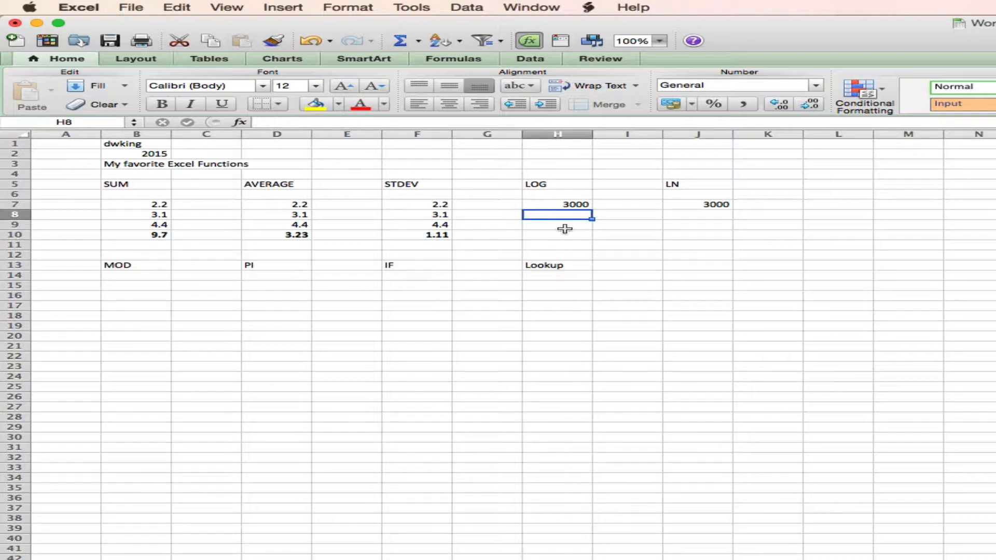
# Enter =LOG(H7) in H8 giving 3.4771, shown to four decimals.
pyautogui.write('=')
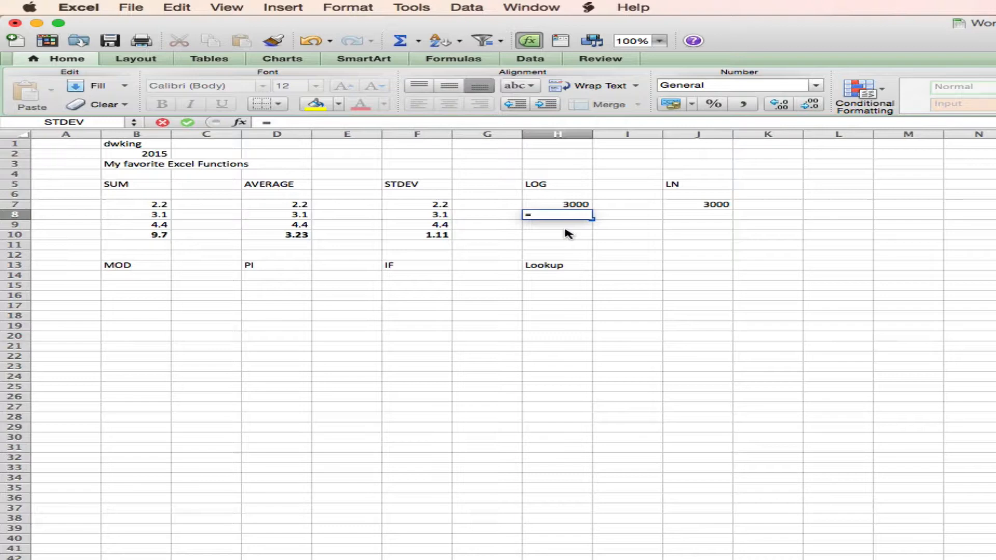
pyautogui.write('log(')
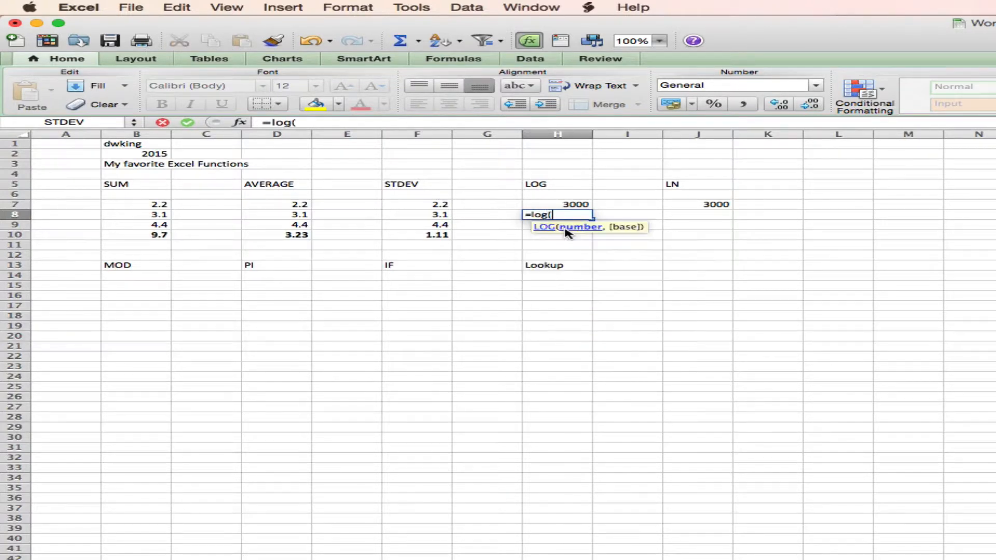
pyautogui.click(557, 205)
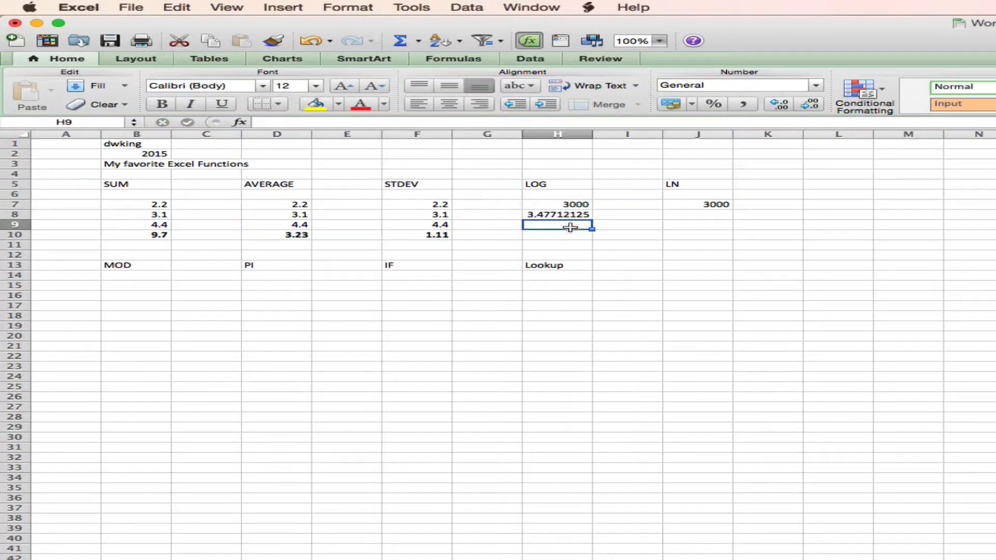
pyautogui.click(557, 215)
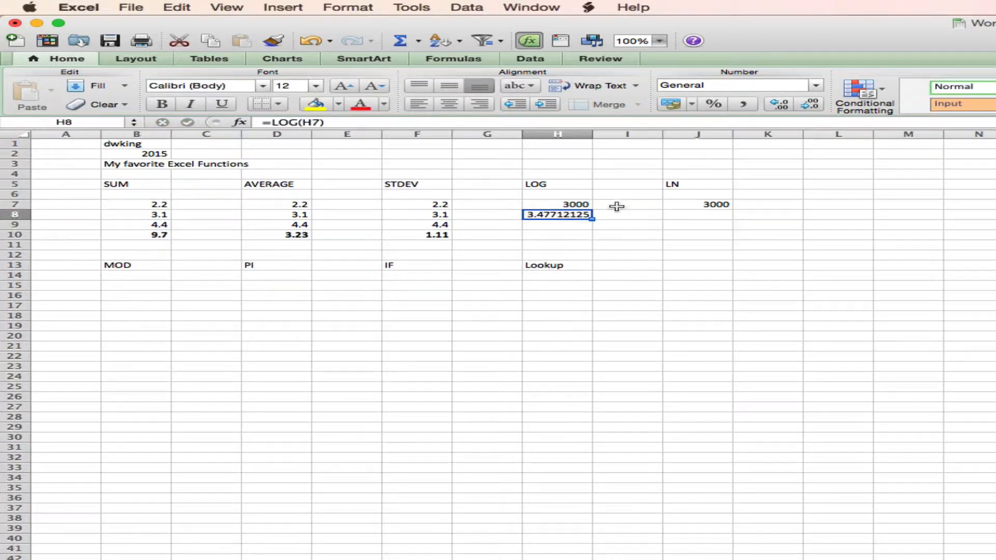
pyautogui.click(807, 105)
pyautogui.write('=')
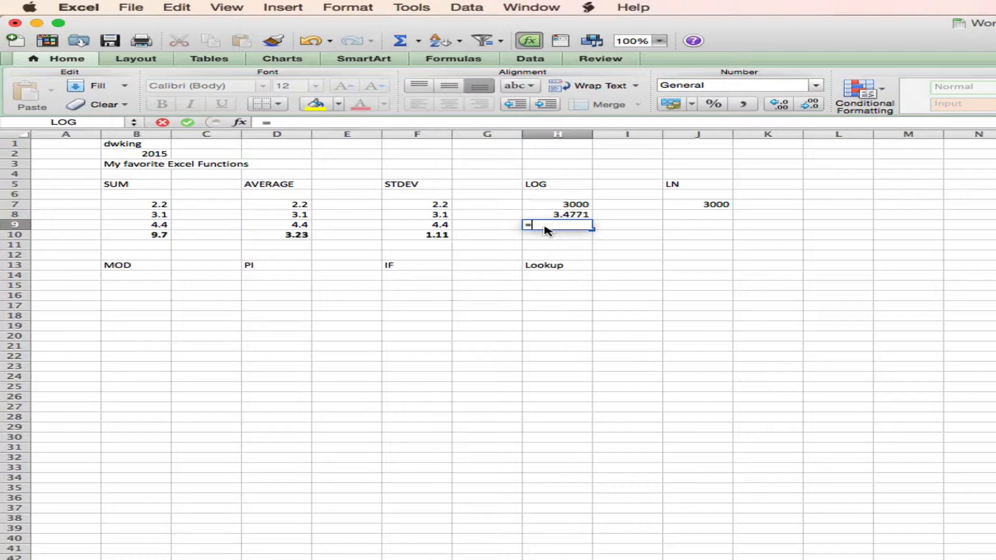
# Enter =10^H8 in H9 to recover 3000 from the log result.
pyautogui.write('10^')
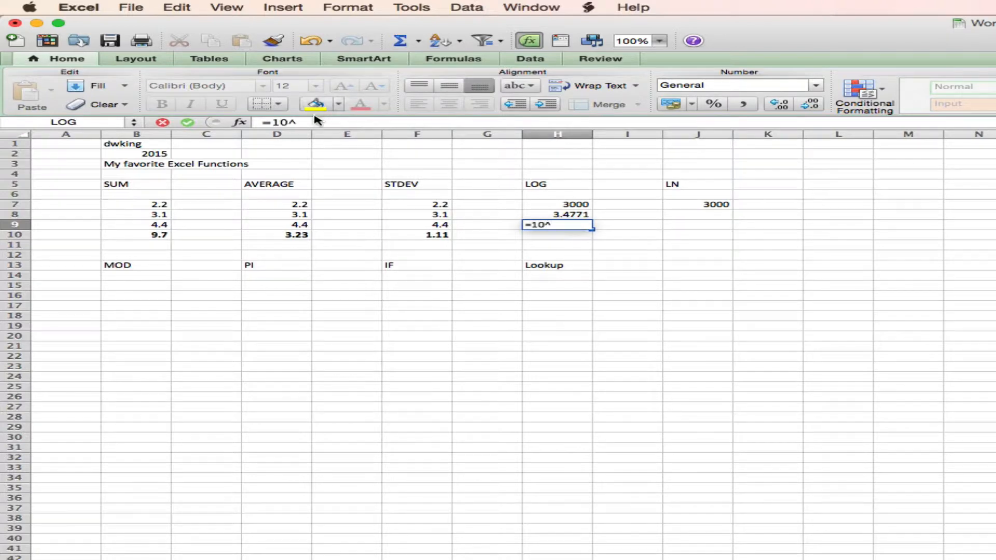
pyautogui.click(557, 214)
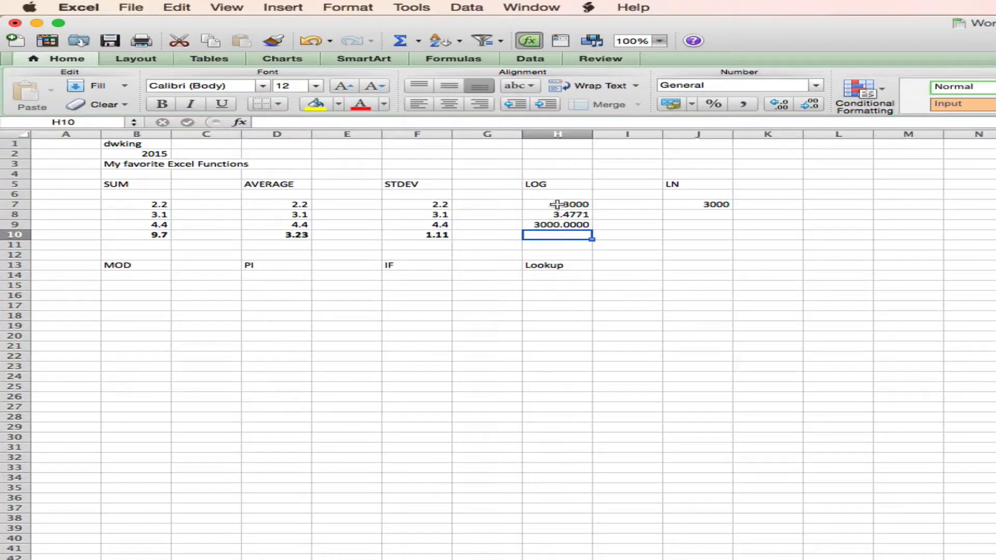
pyautogui.moveTo(530, 214)
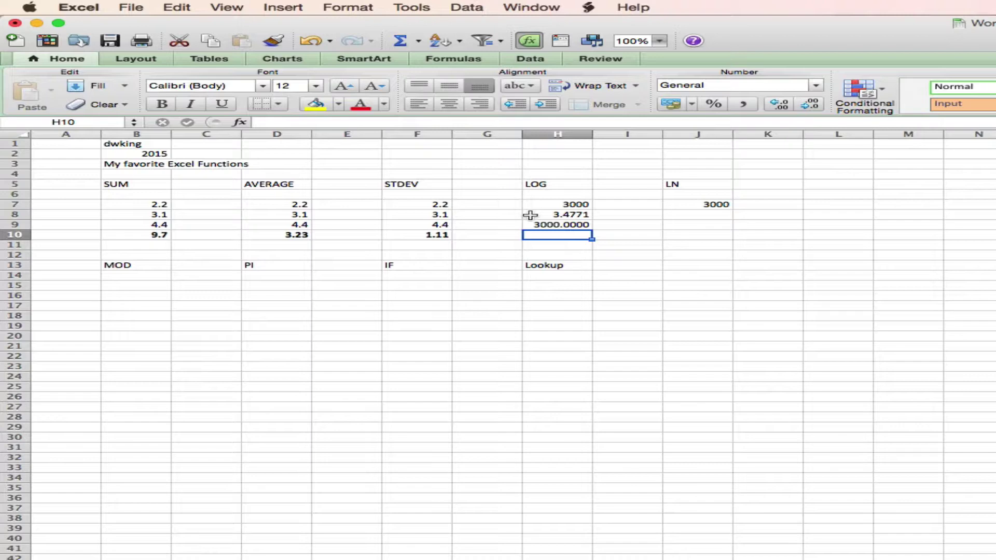
pyautogui.moveTo(542, 203)
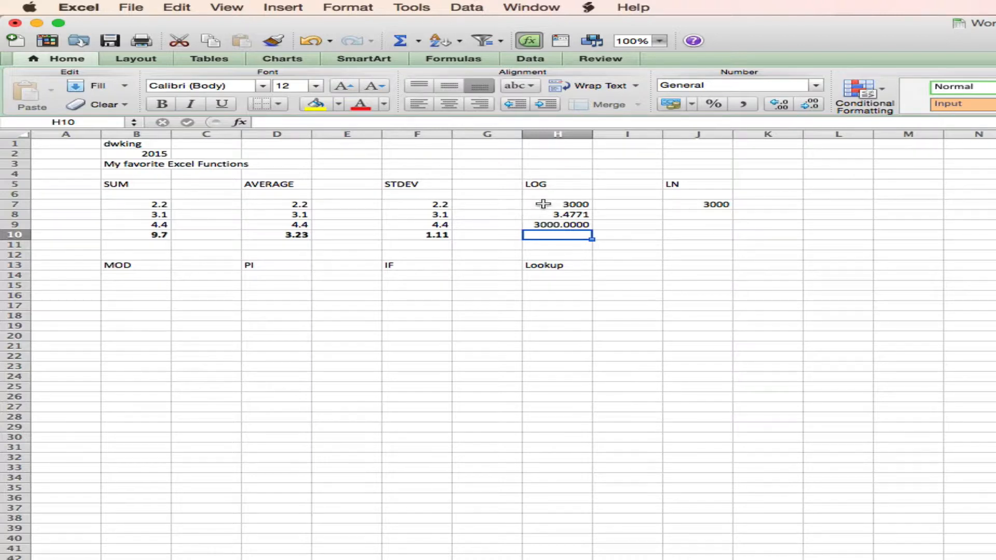
pyautogui.moveTo(532, 215)
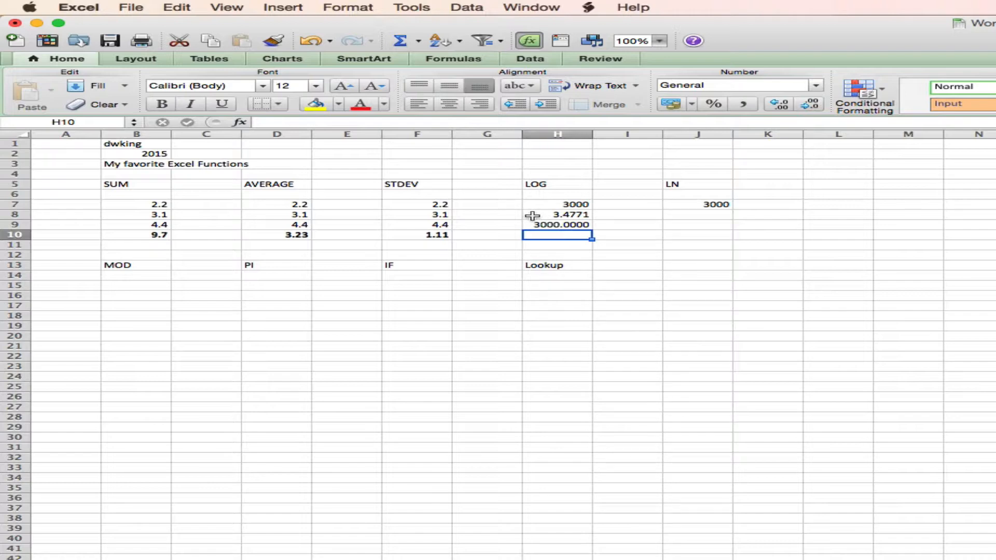
pyautogui.click(557, 224)
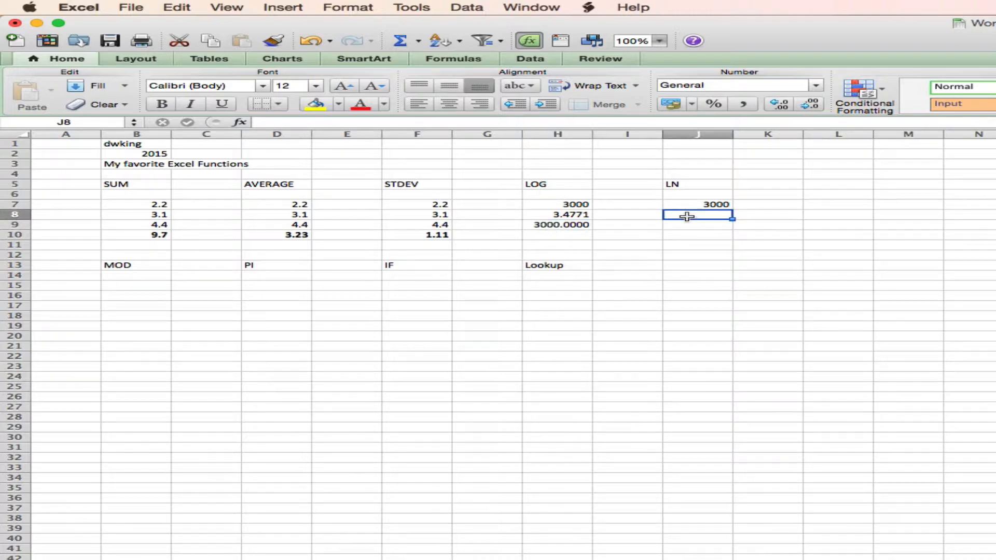
# Enter =LN(J7) in J8 giving 8.00636757 and =EXP(J8) in J9 returning 3000.
pyautogui.write('=ln')
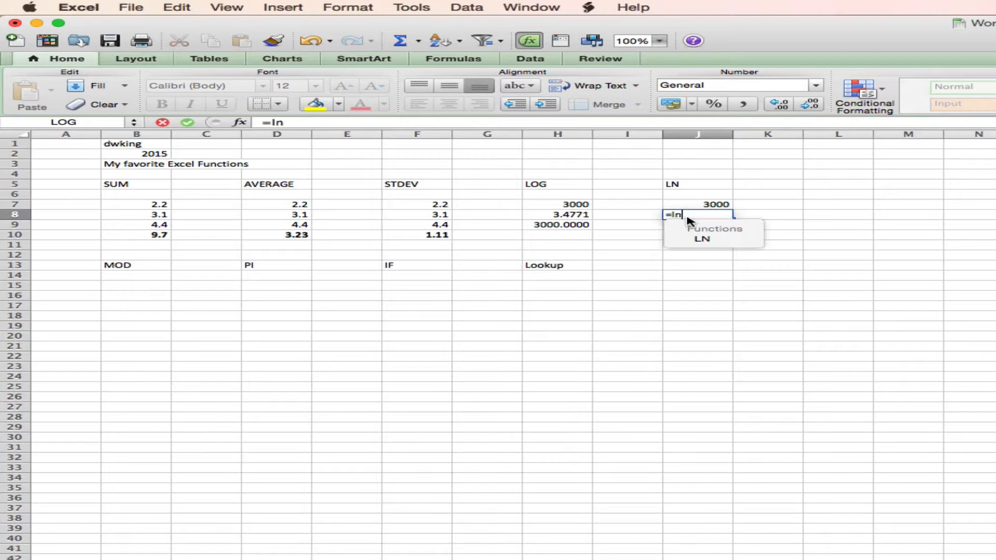
pyautogui.write('(')
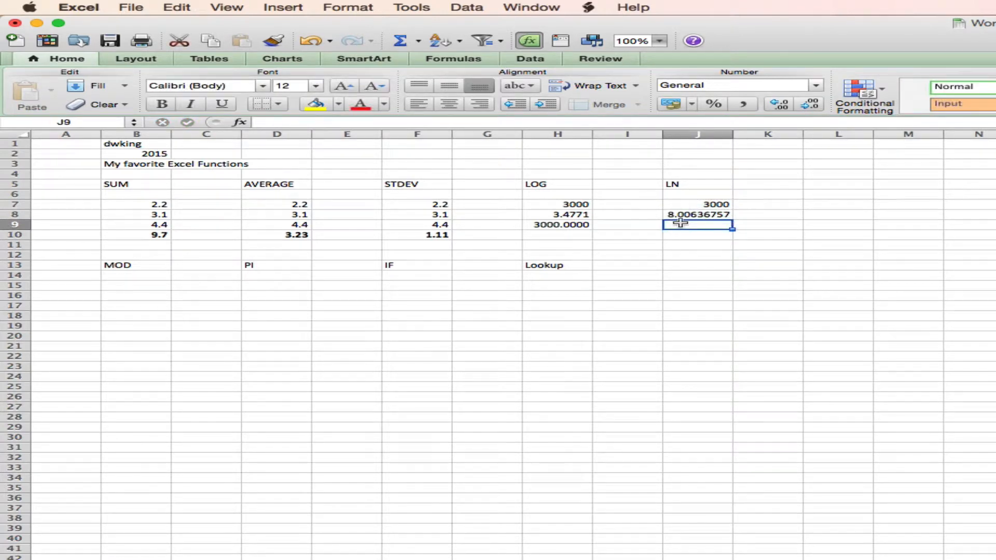
pyautogui.write('=eDATE')
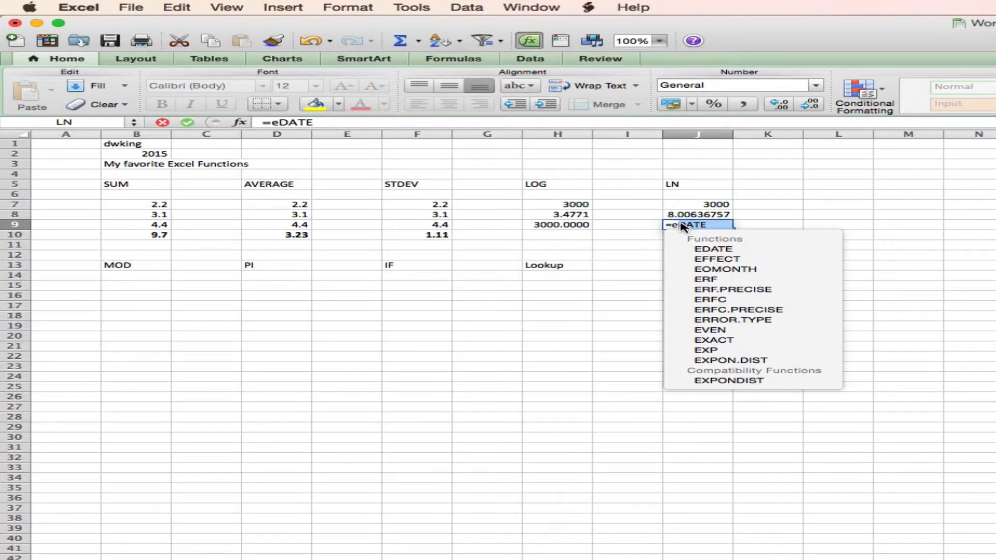
pyautogui.write('exp(')
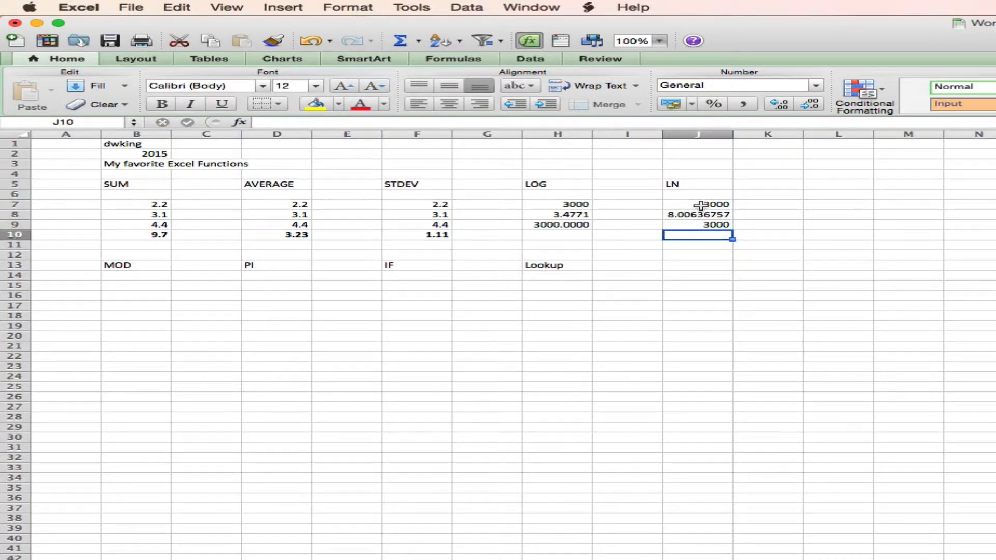
pyautogui.moveTo(718, 218)
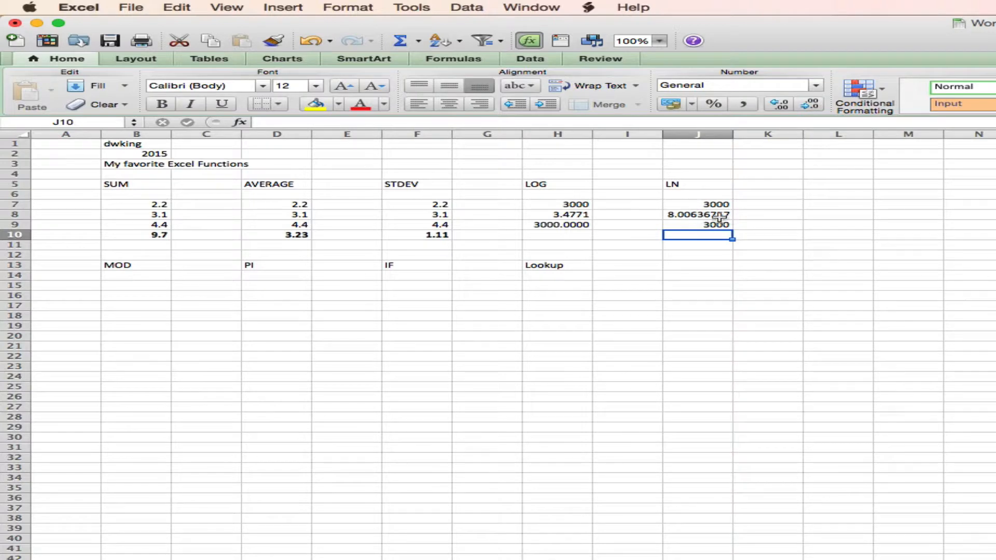
pyautogui.moveTo(757, 216)
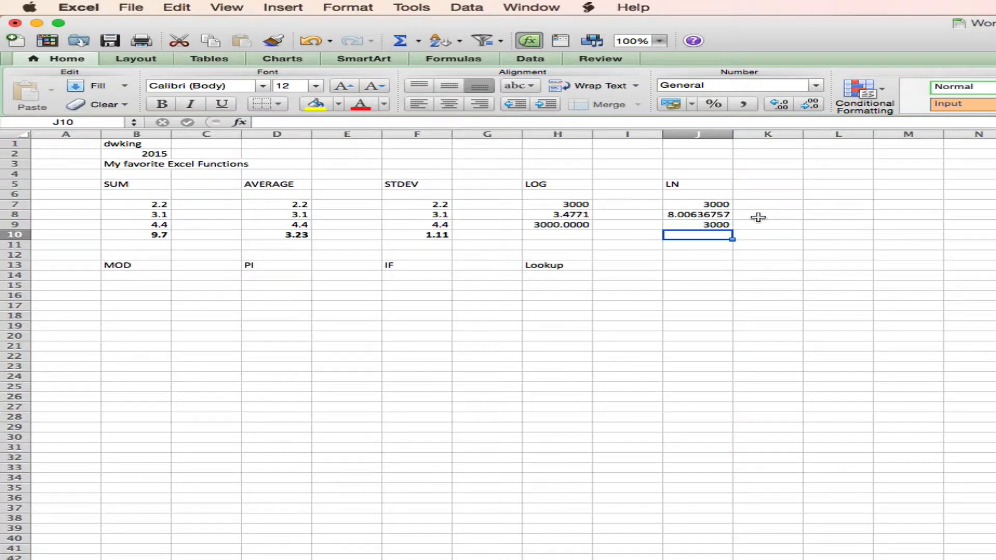
pyautogui.moveTo(681, 225)
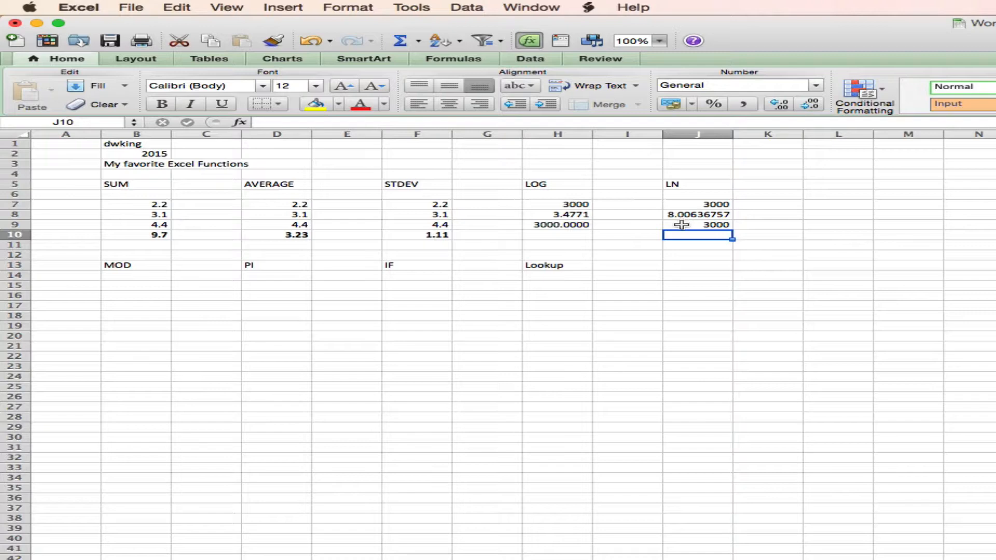
pyautogui.click(697, 224)
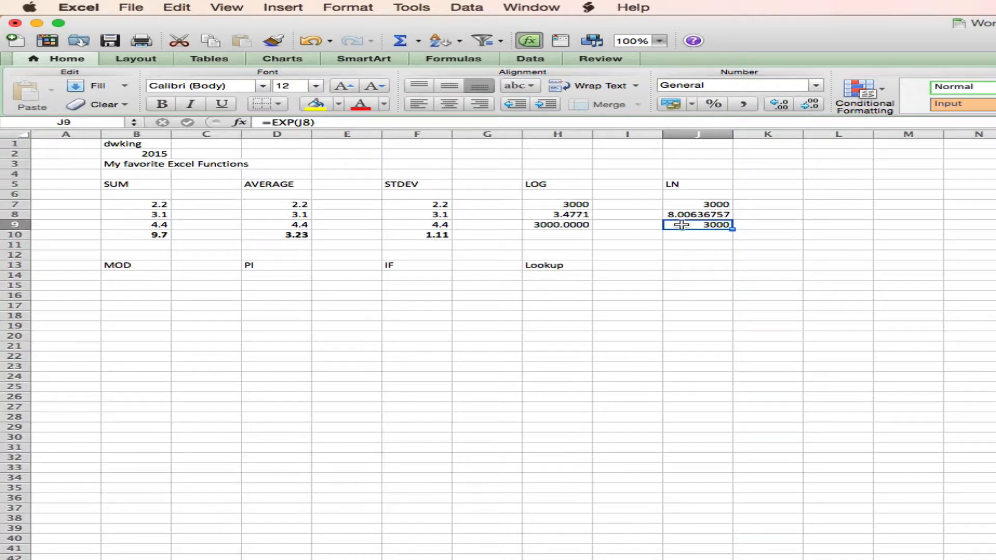
pyautogui.moveTo(168, 284)
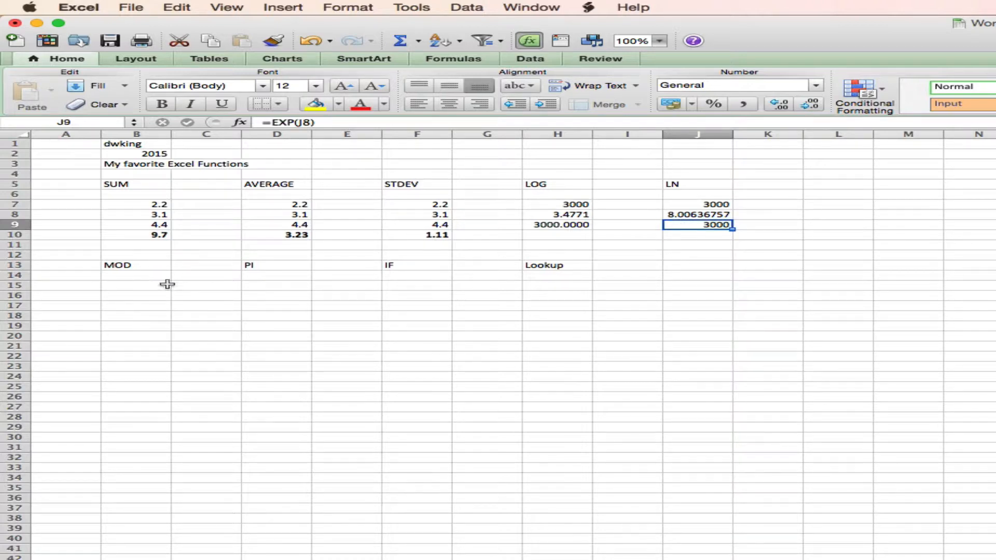
pyautogui.click(137, 286)
pyautogui.write('7')
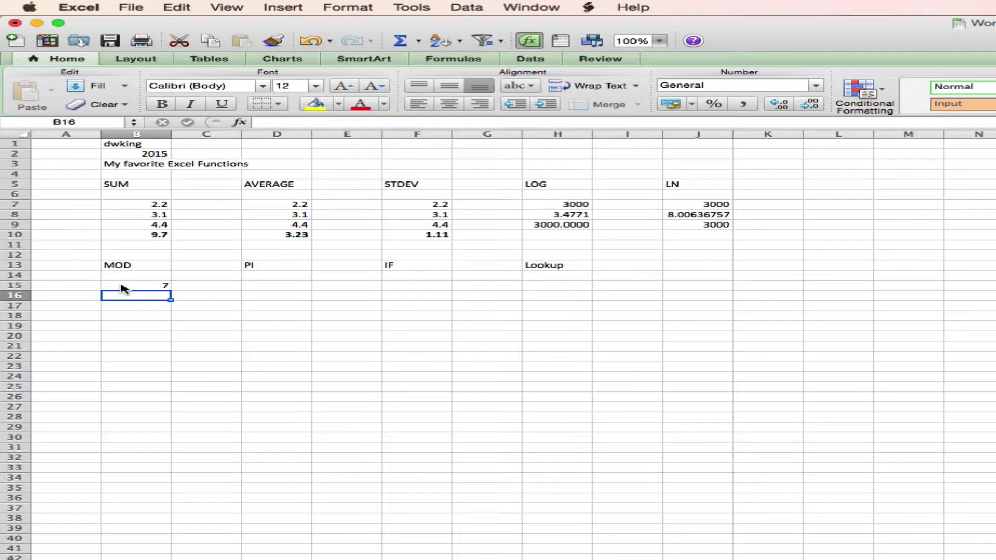
# Enter the second MOD sample number 2 in B16 below the 7.
pyautogui.write('2')
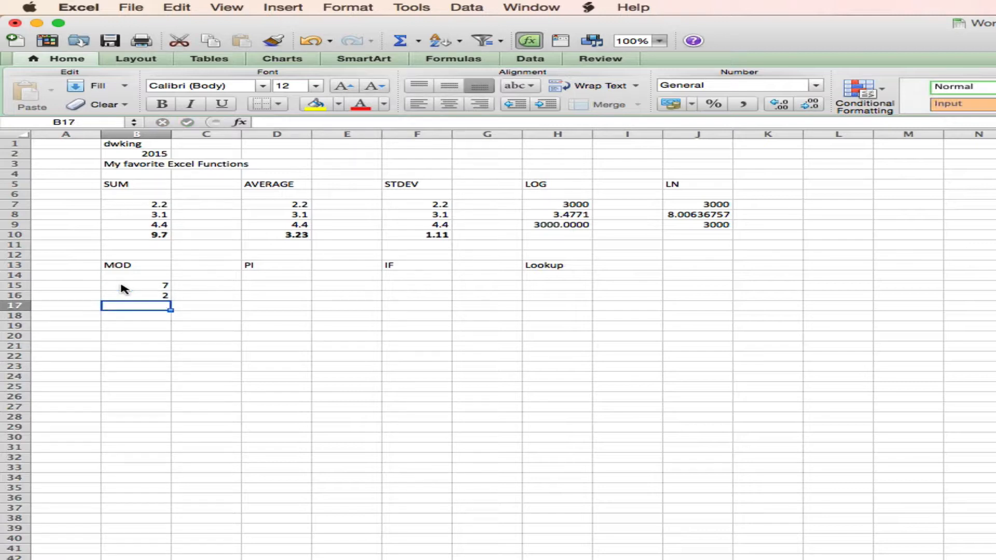
pyautogui.moveTo(129, 288)
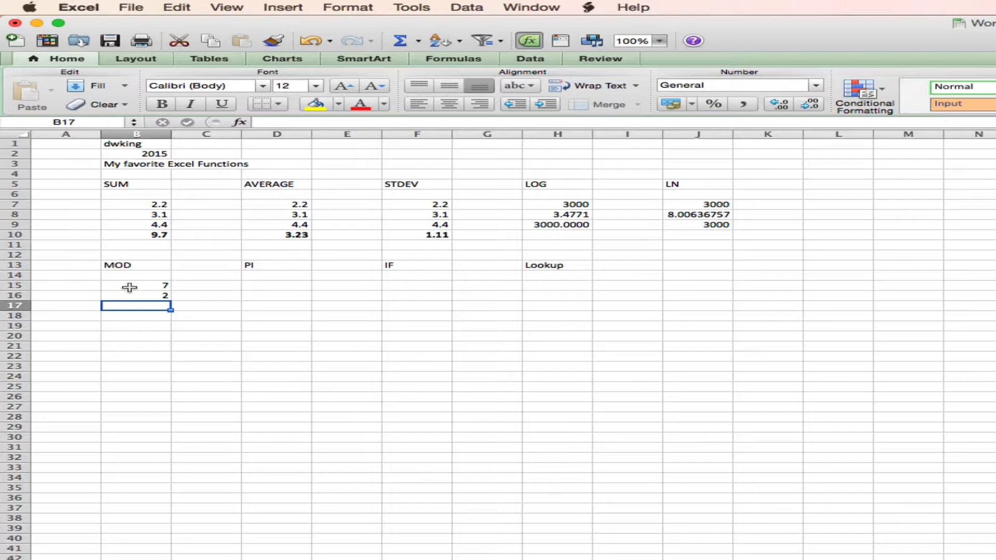
pyautogui.moveTo(128, 297)
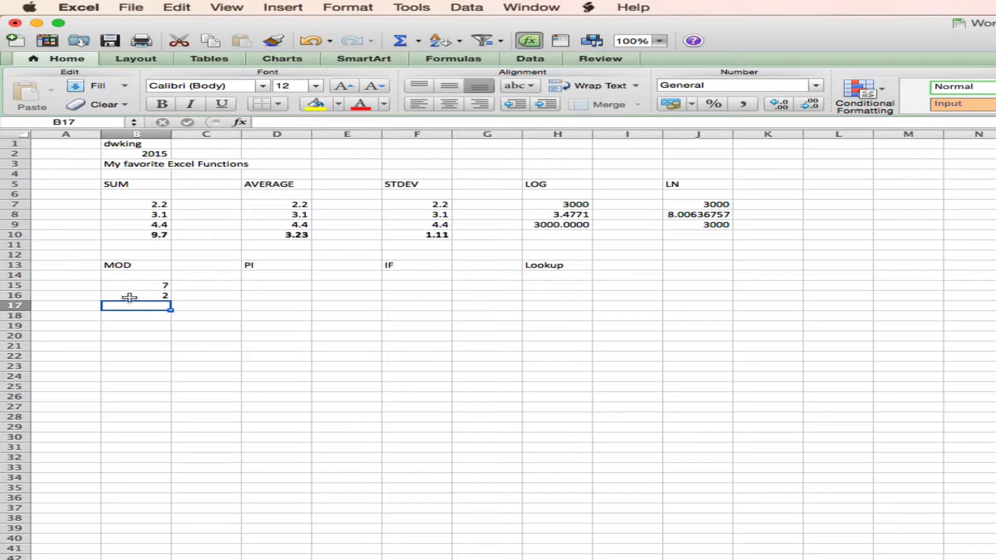
pyautogui.moveTo(132, 309)
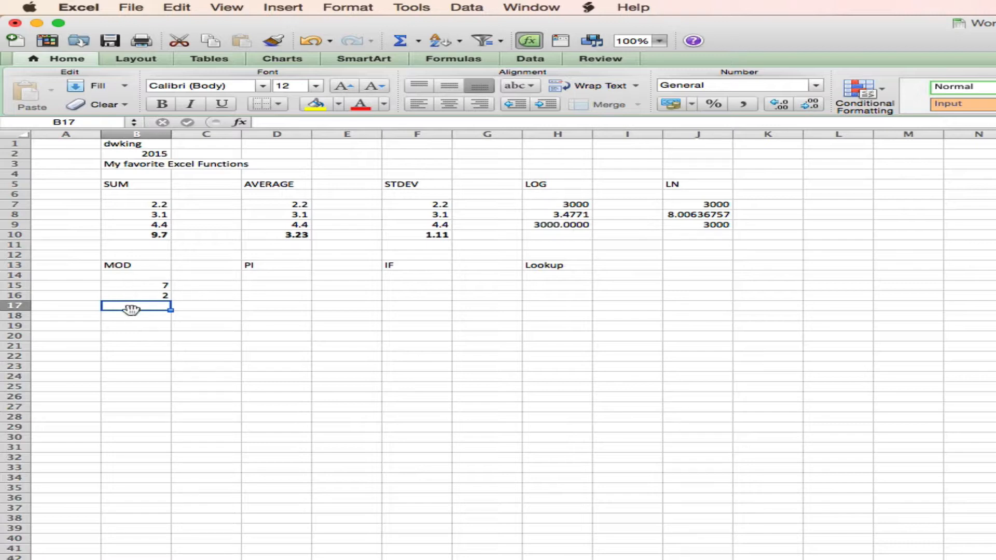
# Enter =MOD(B15,B16) in B17, then change B15 to 7.5 so the remainder is 1.5.
pyautogui.write('=mod')
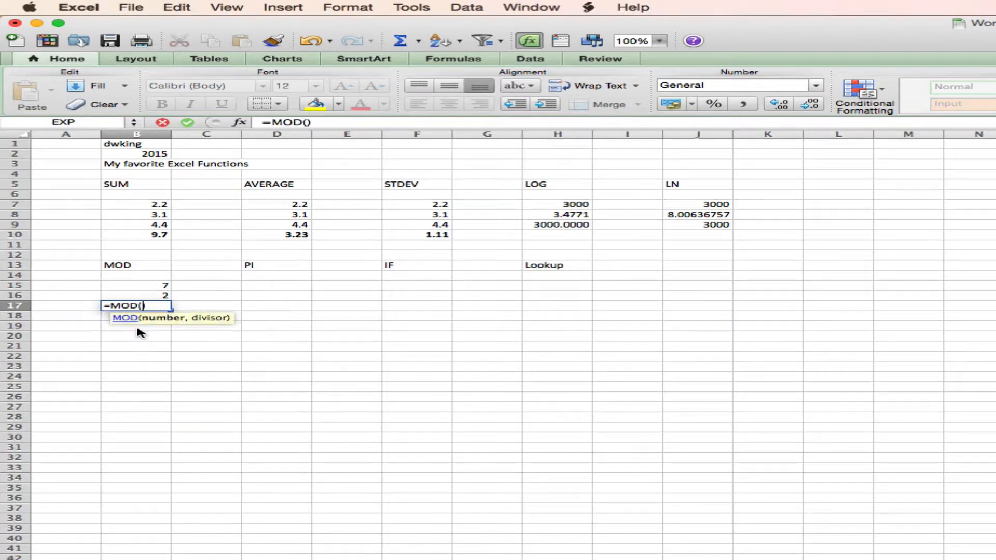
pyautogui.click(136, 284)
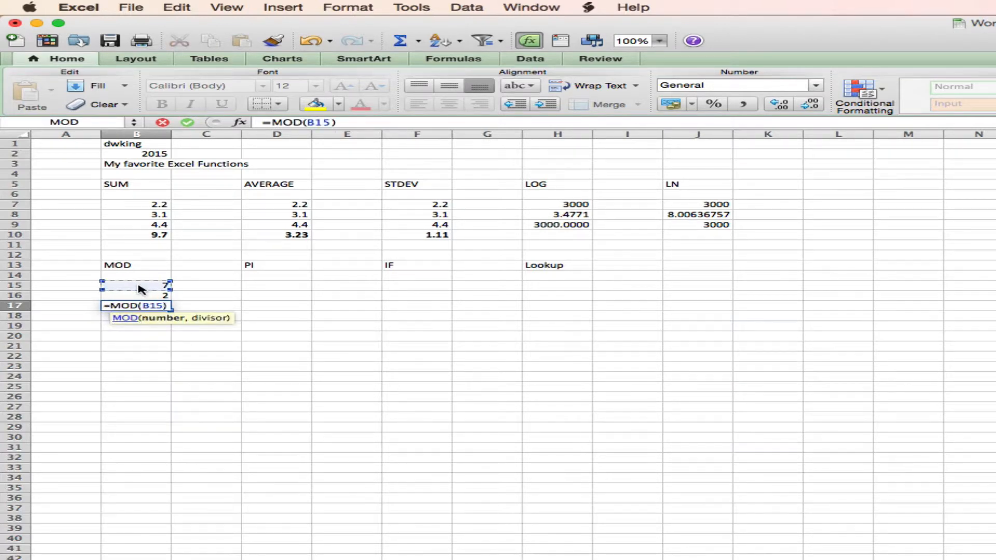
pyautogui.write(',')
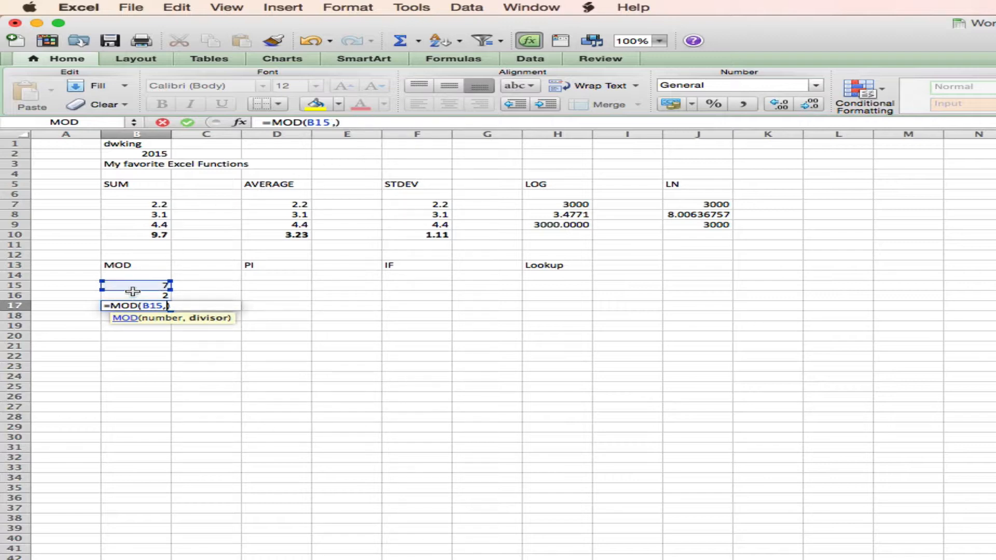
pyautogui.click(136, 294)
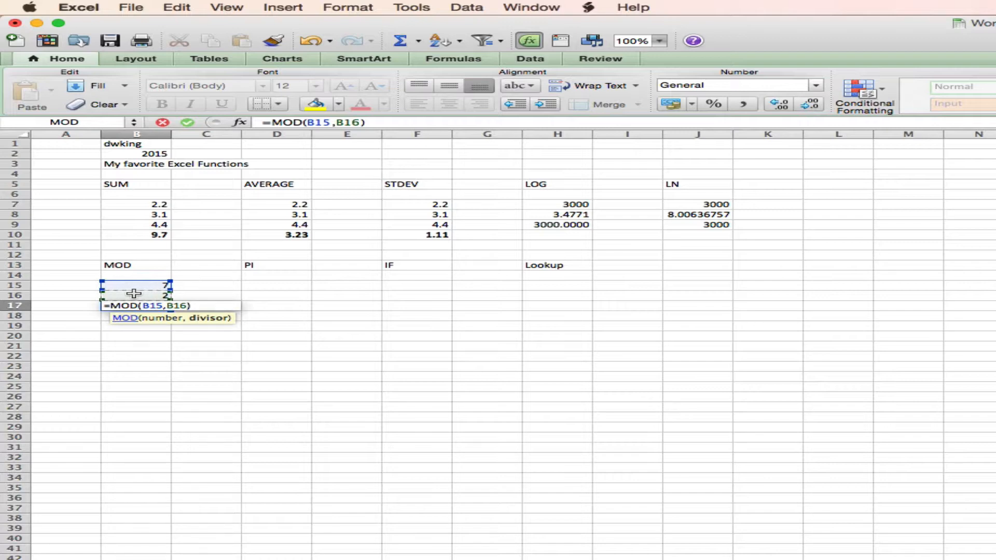
pyautogui.press('Return')
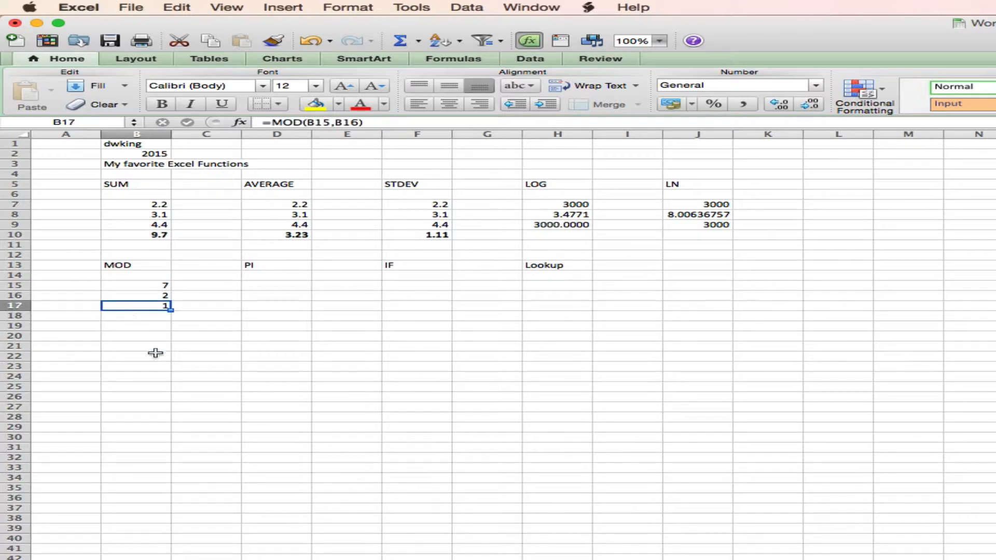
pyautogui.moveTo(155, 359)
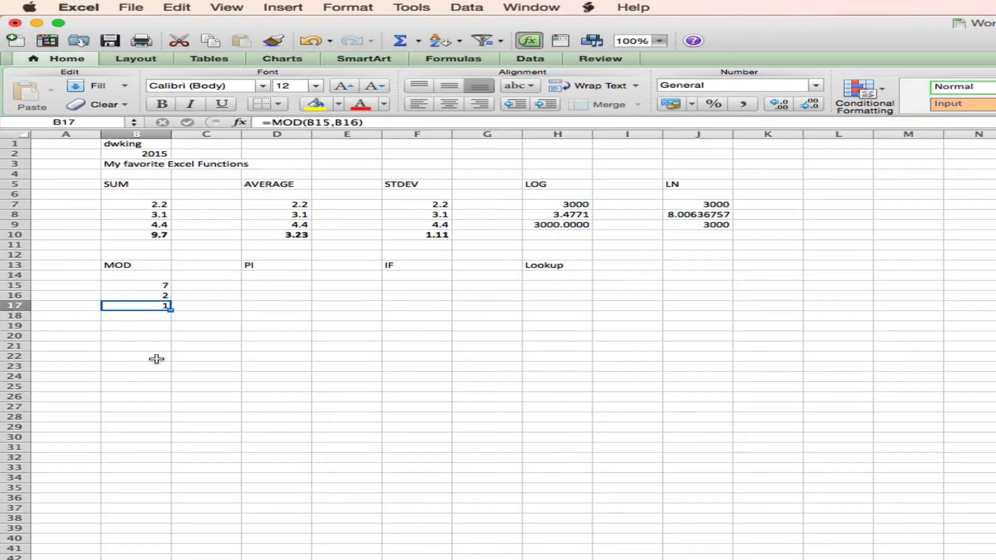
pyautogui.click(136, 284)
pyautogui.write('8')
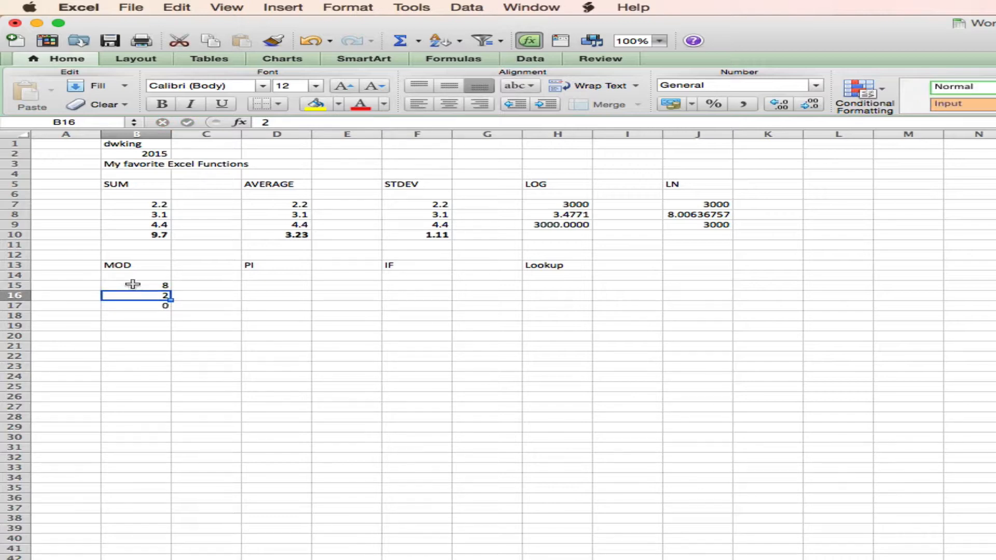
pyautogui.moveTo(132, 297)
pyautogui.write('7.5')
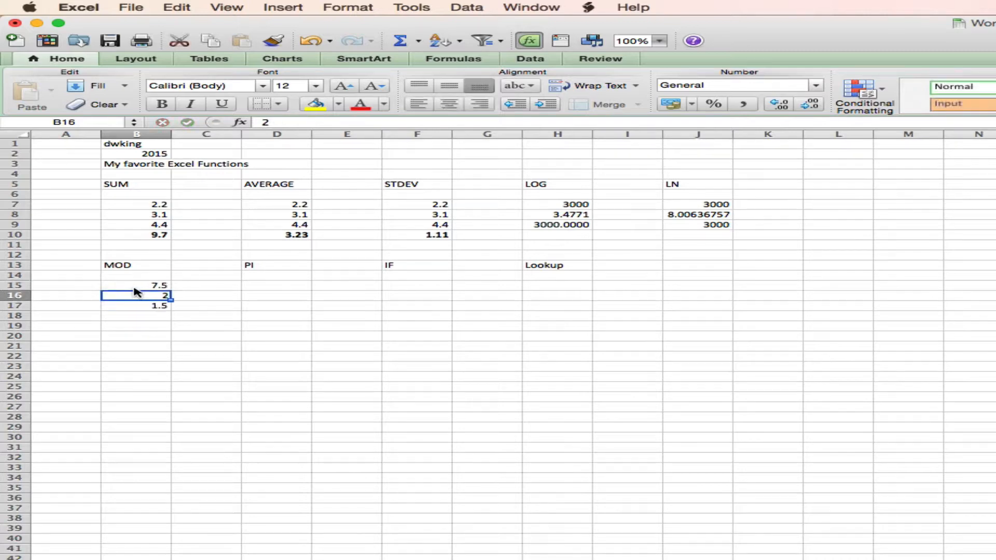
pyautogui.click(136, 305)
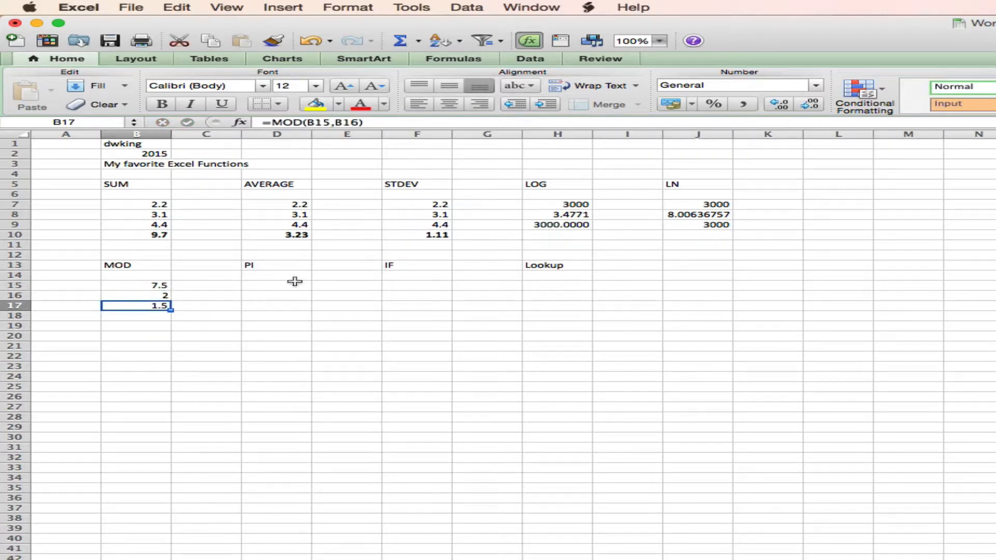
# Enter =PI() in D15 to show 3.14159265 under the PI heading.
pyautogui.click(277, 285)
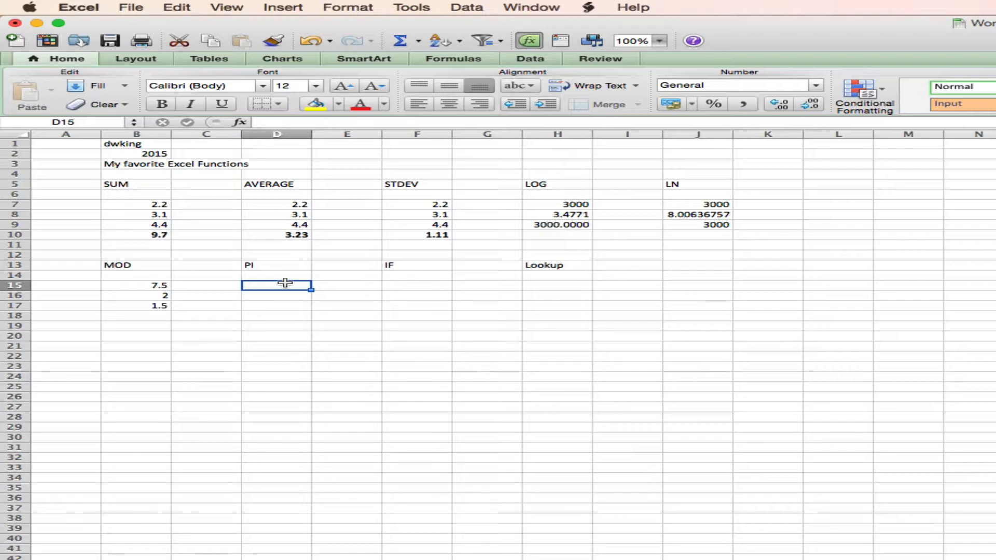
pyautogui.write('=PI')
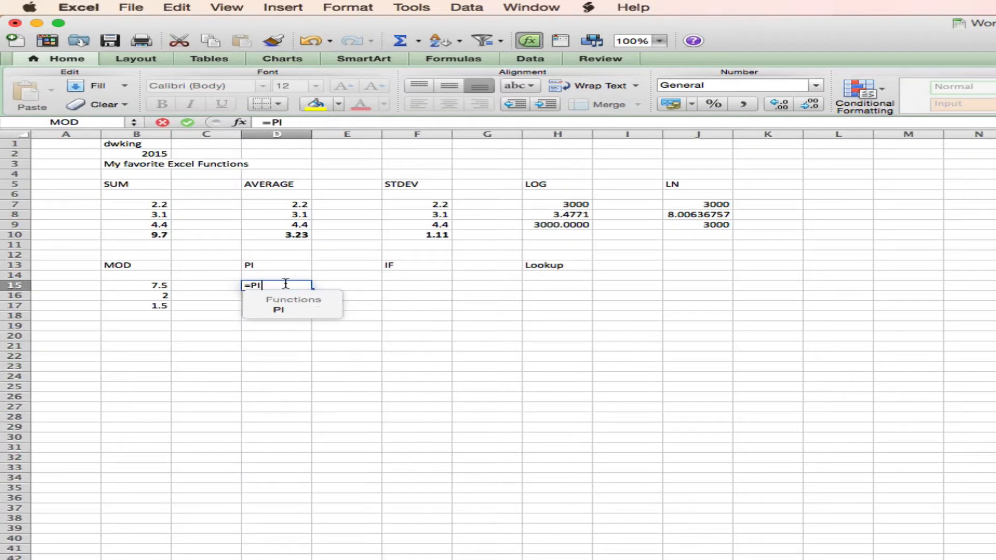
pyautogui.write('()')
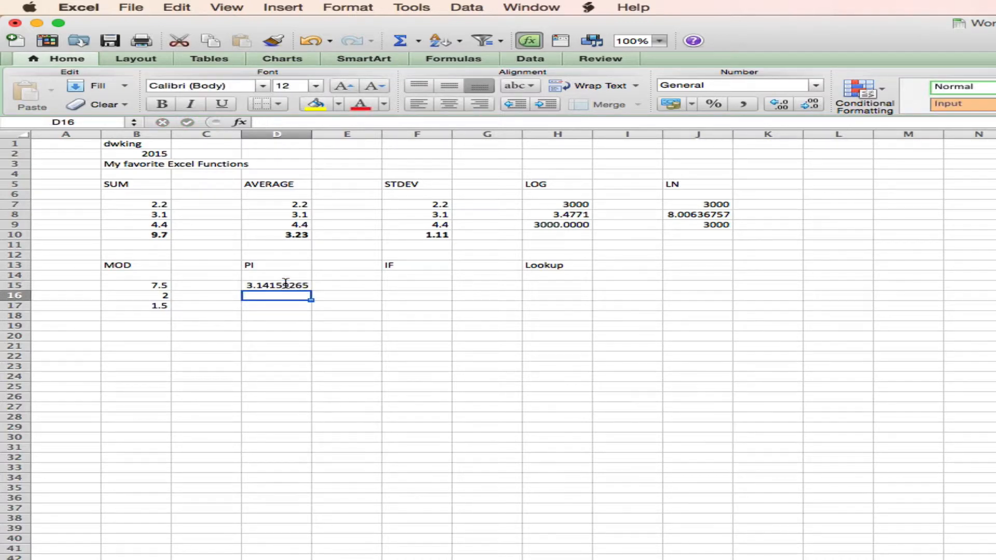
pyautogui.moveTo(478, 311)
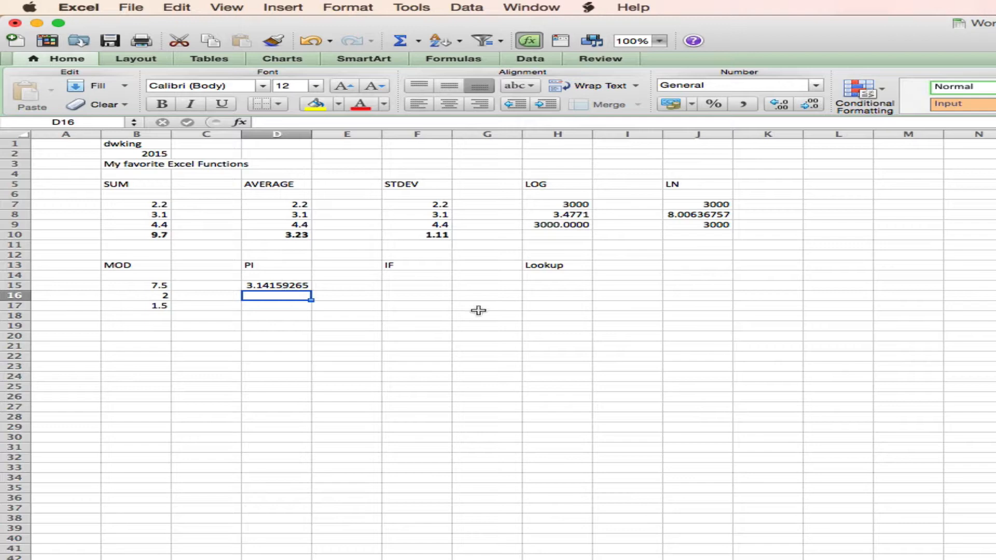
pyautogui.click(417, 285)
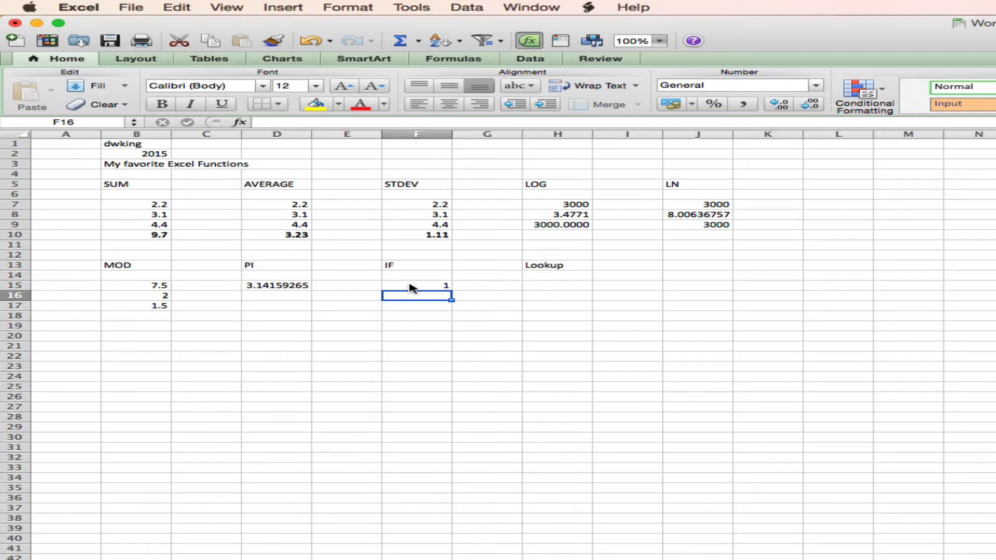
# Enter the IF sample values 10 and 20 in F16 and F17.
pyautogui.write('10')
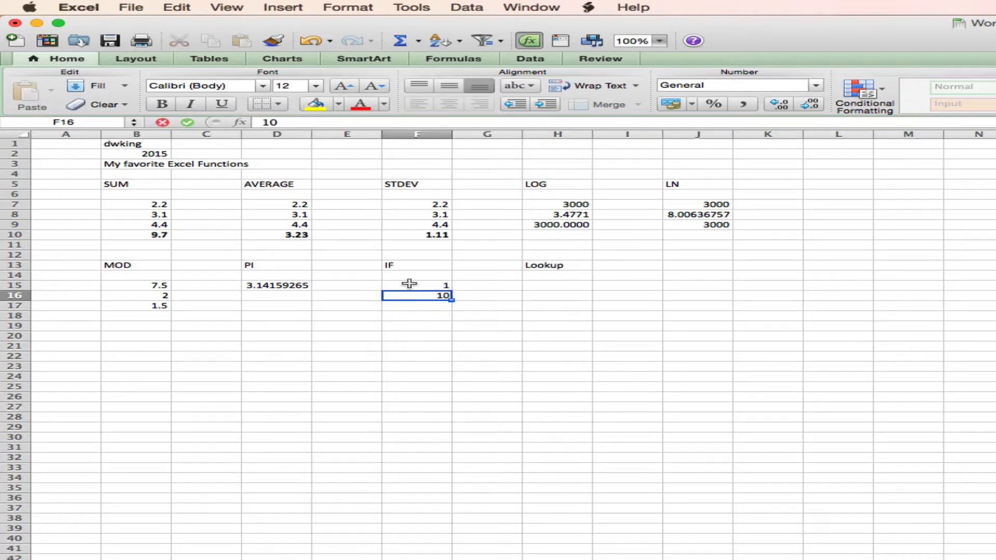
pyautogui.write('20')
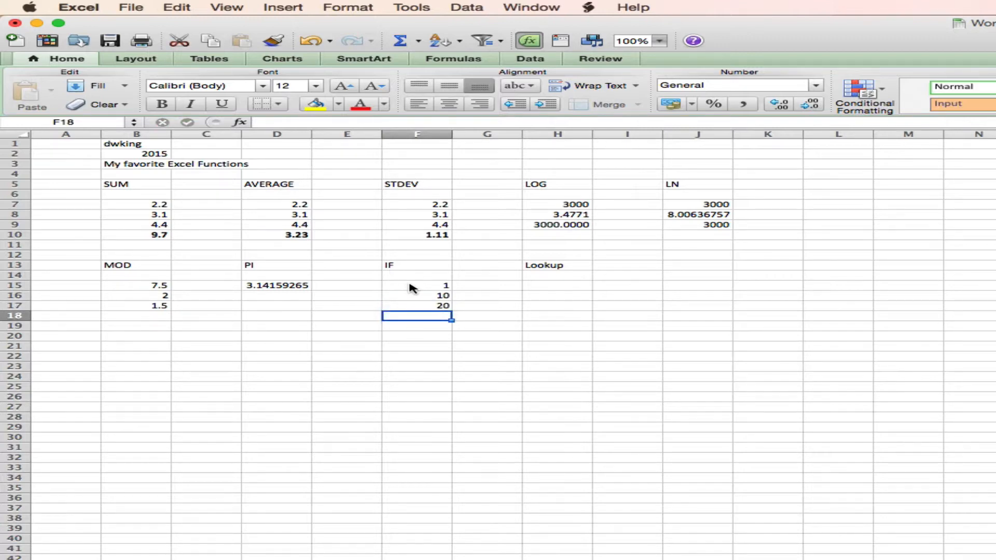
# Enter =IF(F15,F16,F17) in F18 to pick between 10 and 20.
pyautogui.write('=if')
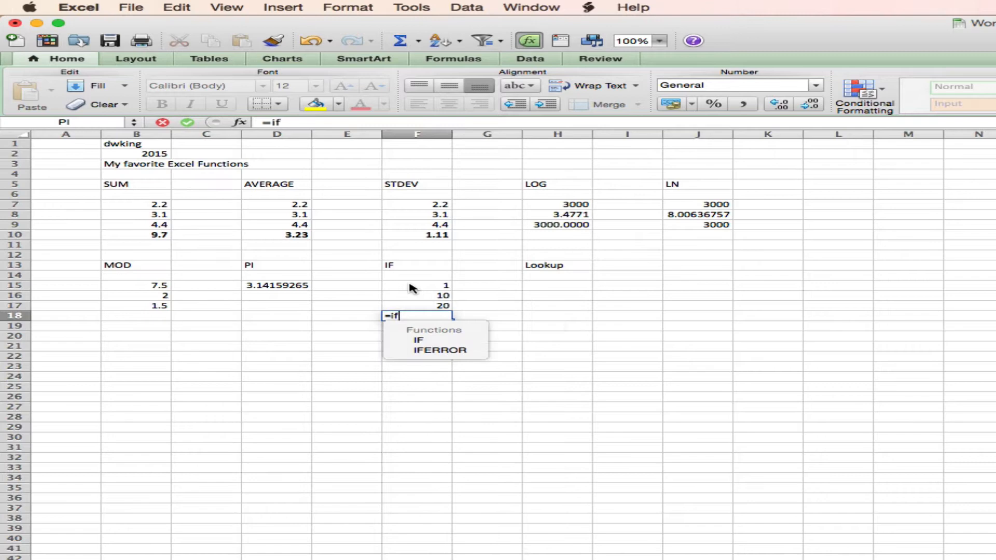
pyautogui.moveTo(408, 284)
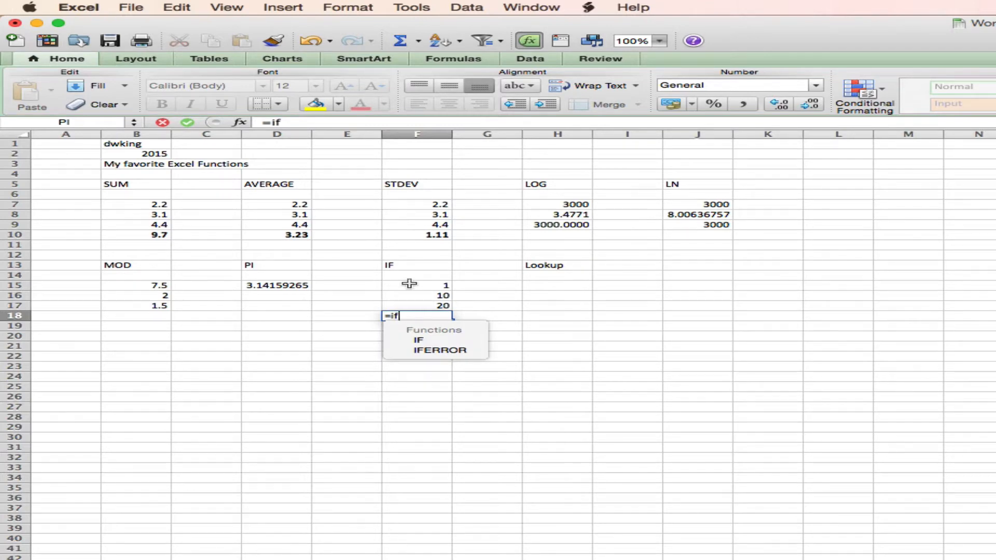
pyautogui.write('(')
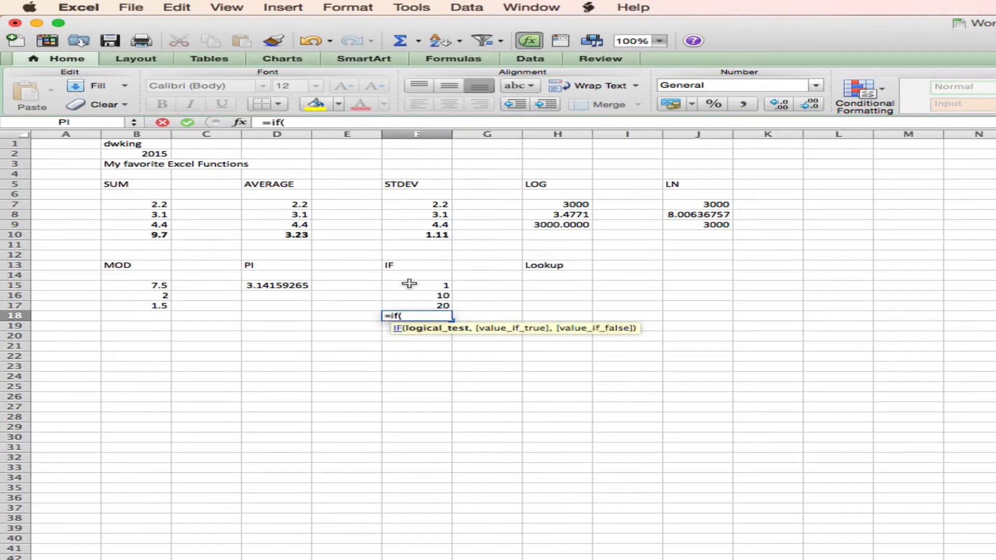
pyautogui.moveTo(404, 287)
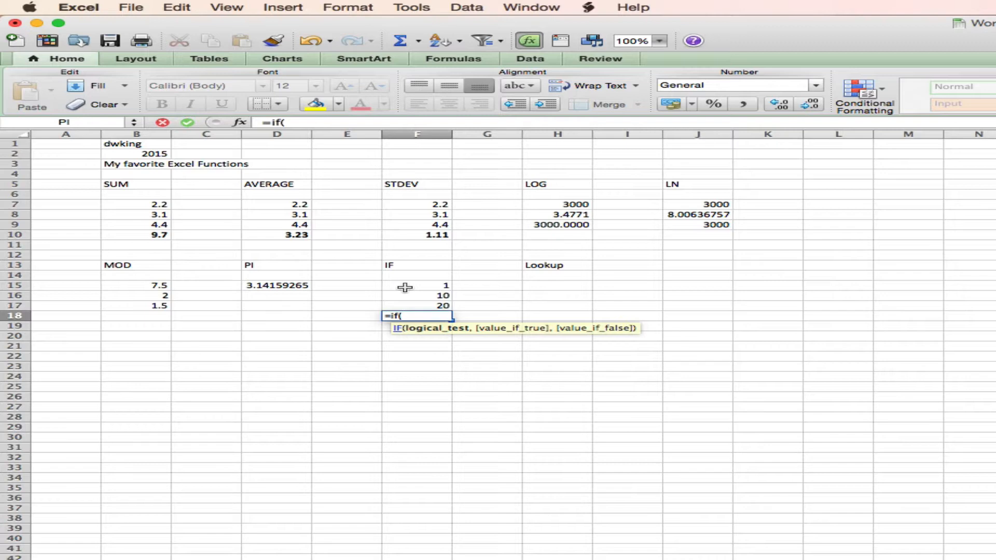
pyautogui.click(417, 285)
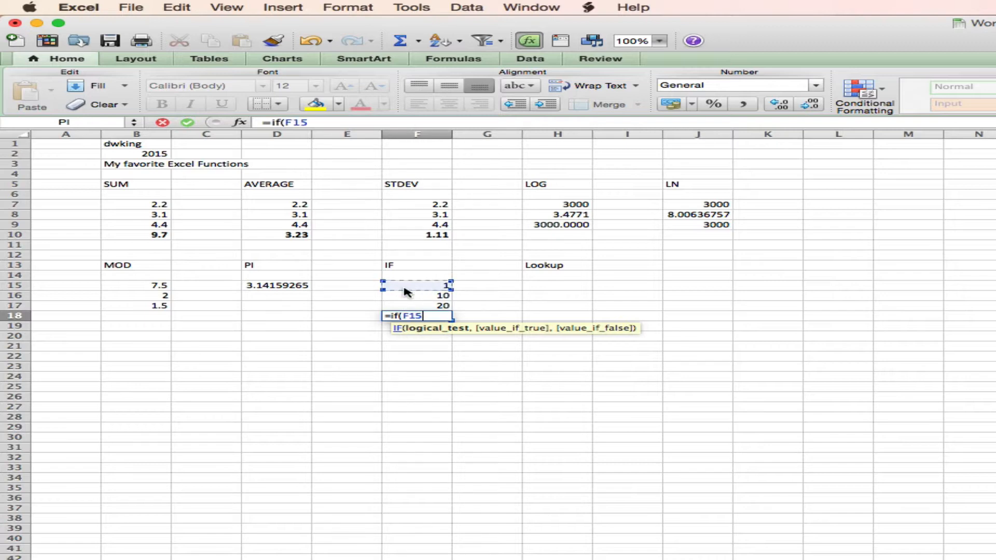
pyautogui.click(403, 295)
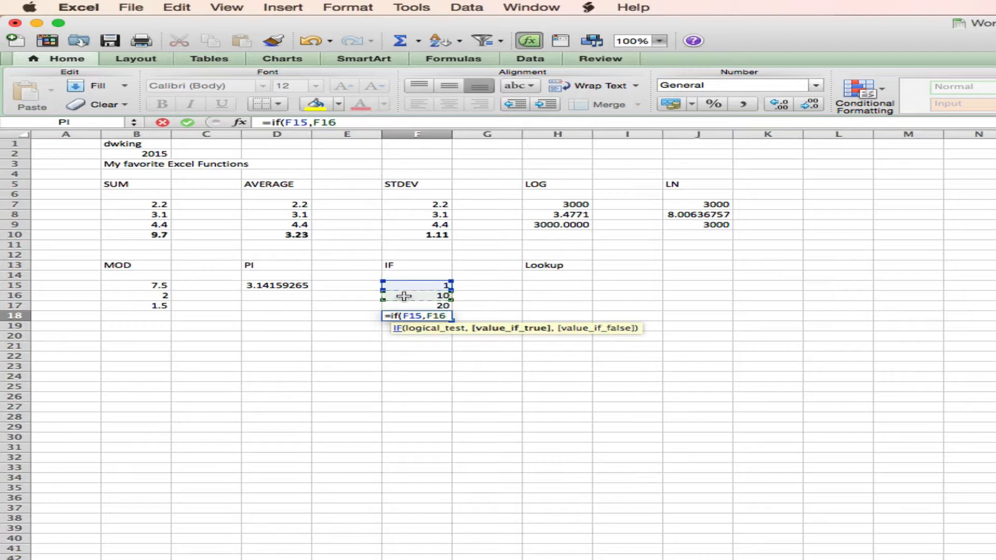
pyautogui.write(',')
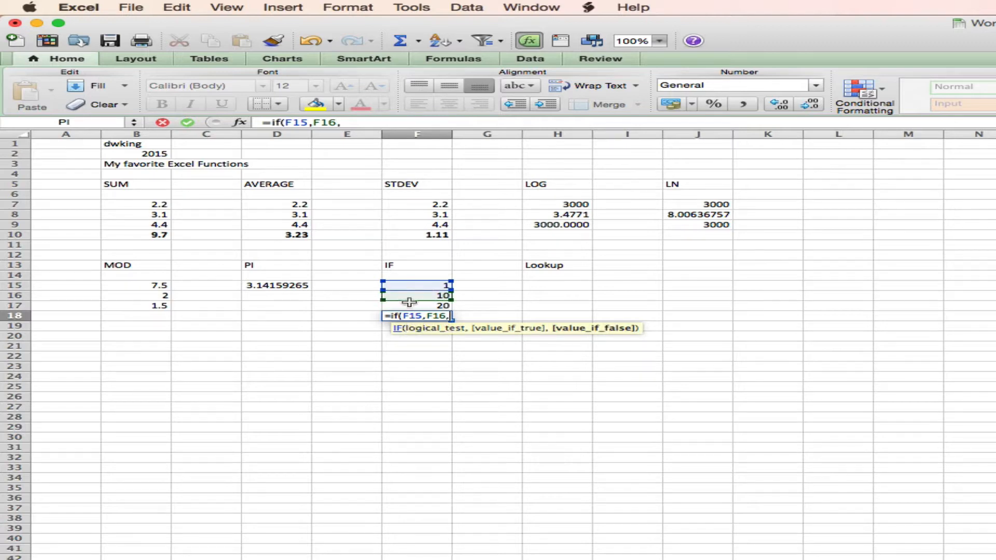
pyautogui.click(417, 305)
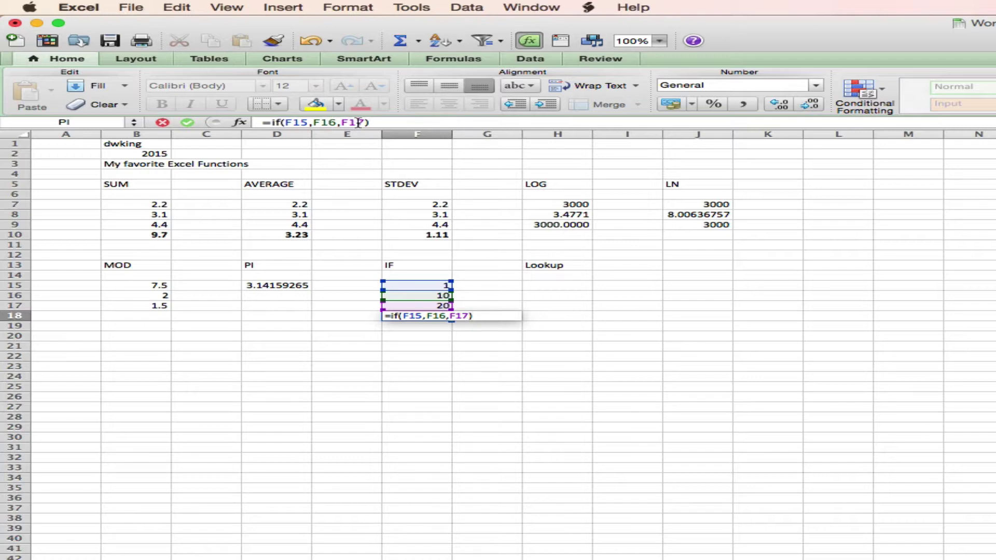
pyautogui.press('Enter')
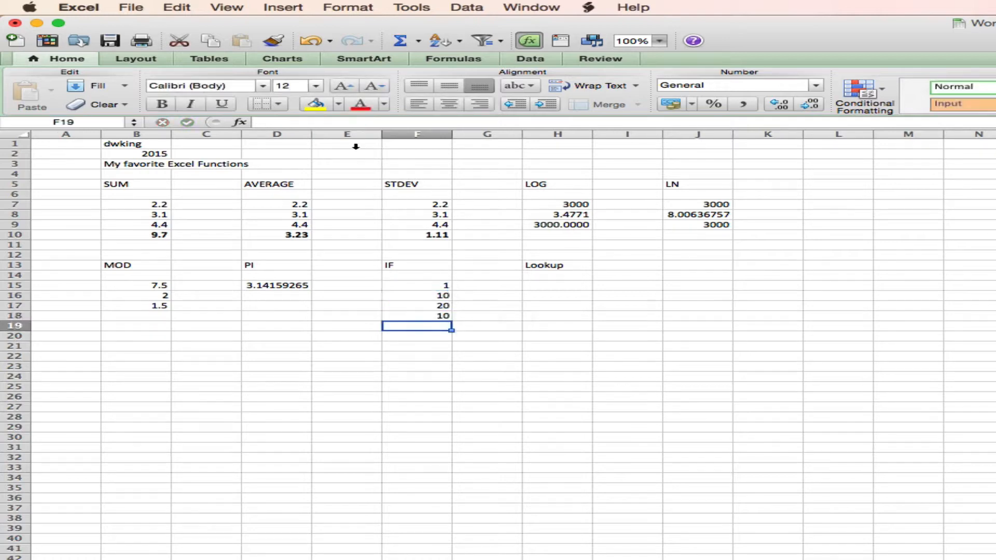
# Change the F15 condition to 0 so F18 returns 20.
pyautogui.click(419, 315)
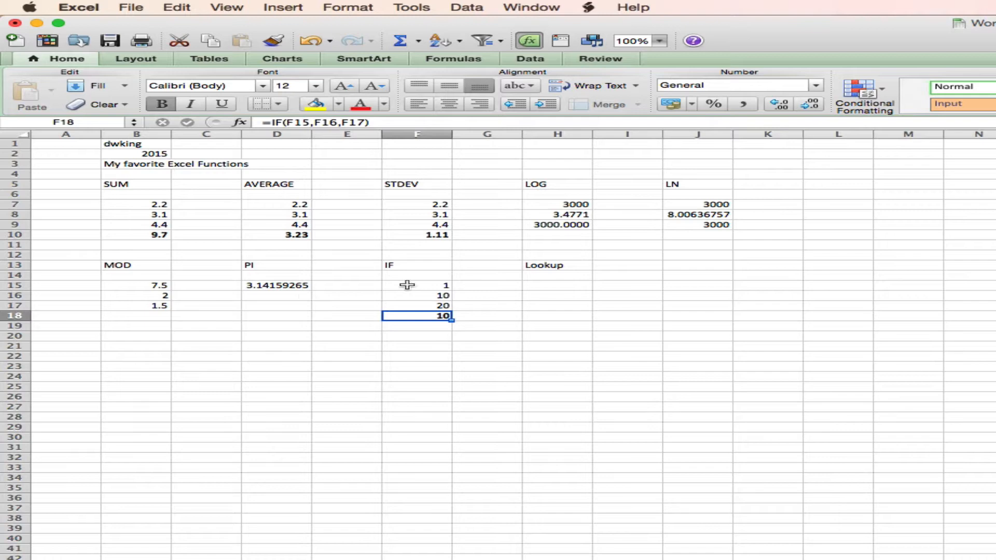
pyautogui.click(414, 284)
pyautogui.write('0')
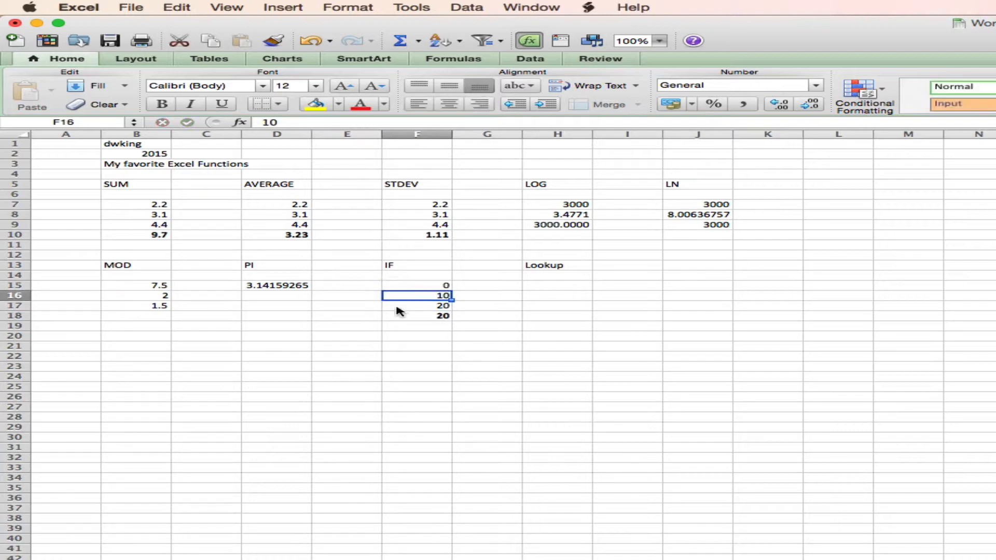
pyautogui.click(402, 315)
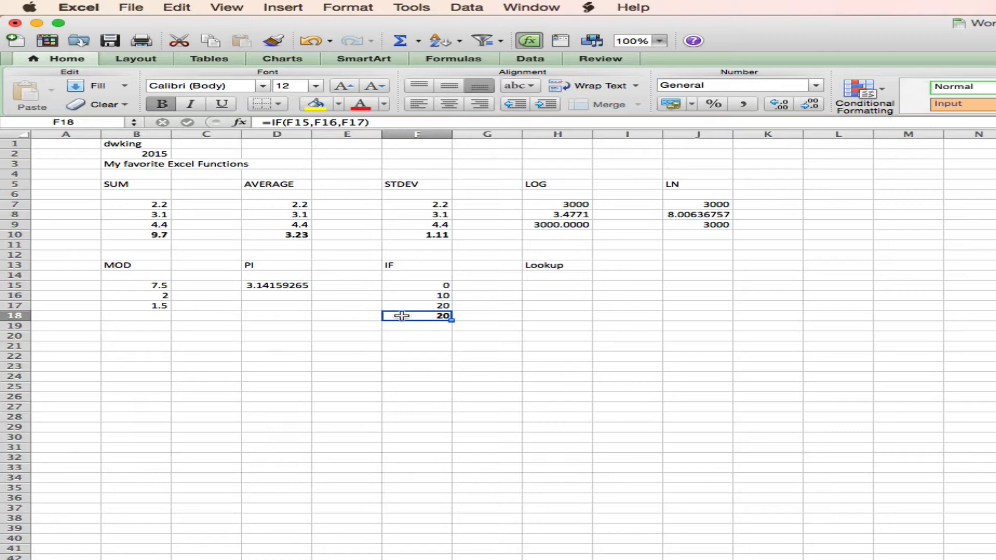
pyautogui.moveTo(546, 297)
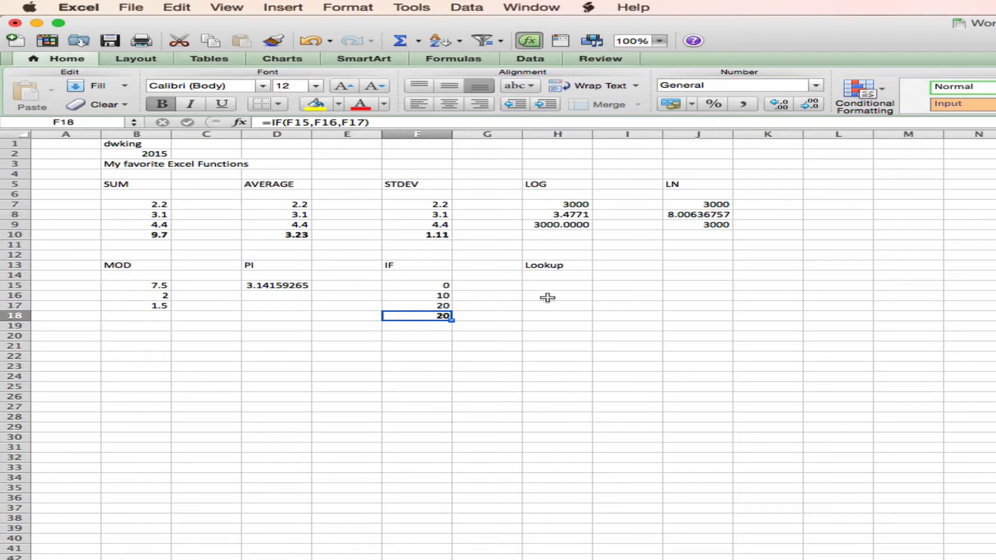
pyautogui.click(556, 284)
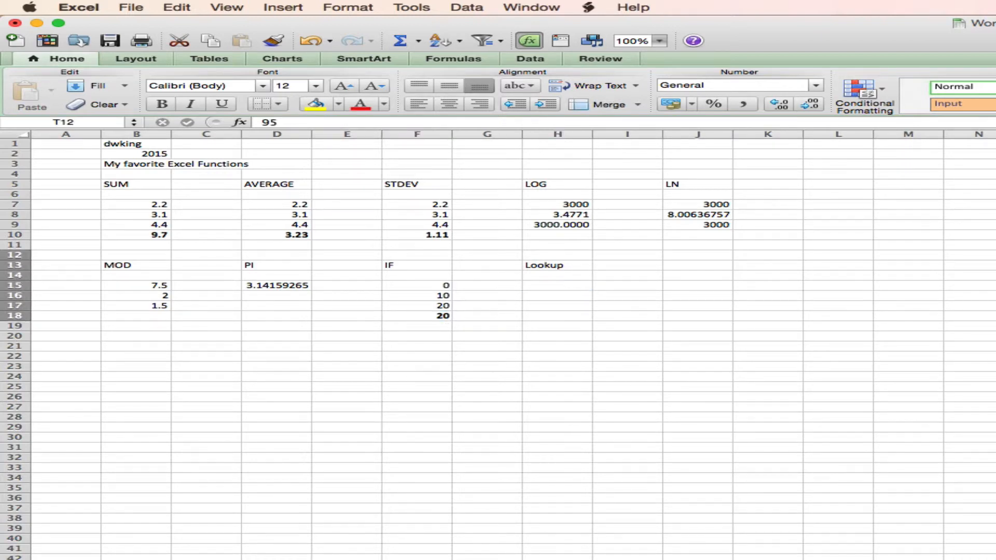
# Move the grade cutoff table to I13:J19 and enter 92 as the score in H15.
pyautogui.moveTo(590, 264); pyautogui.dragTo(730, 330)
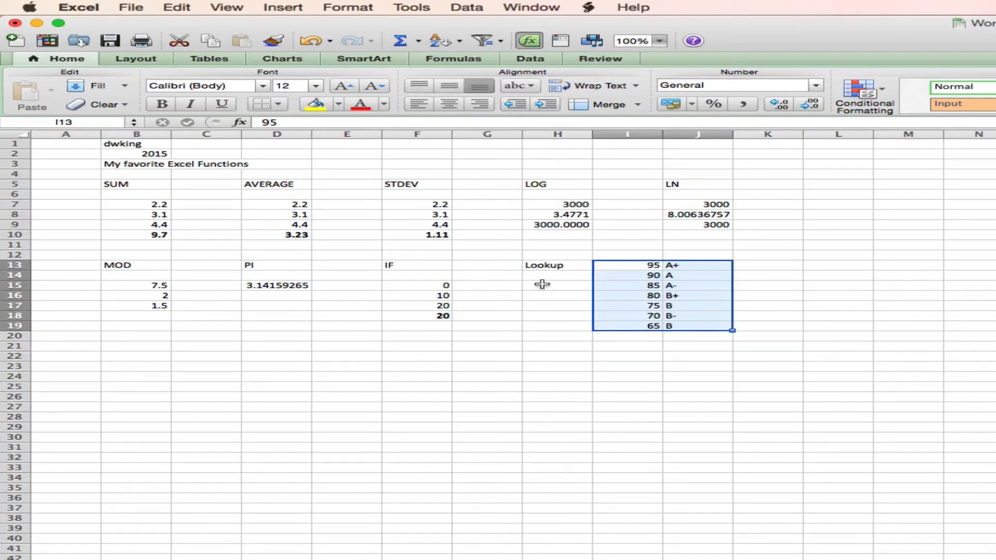
pyautogui.click(557, 285)
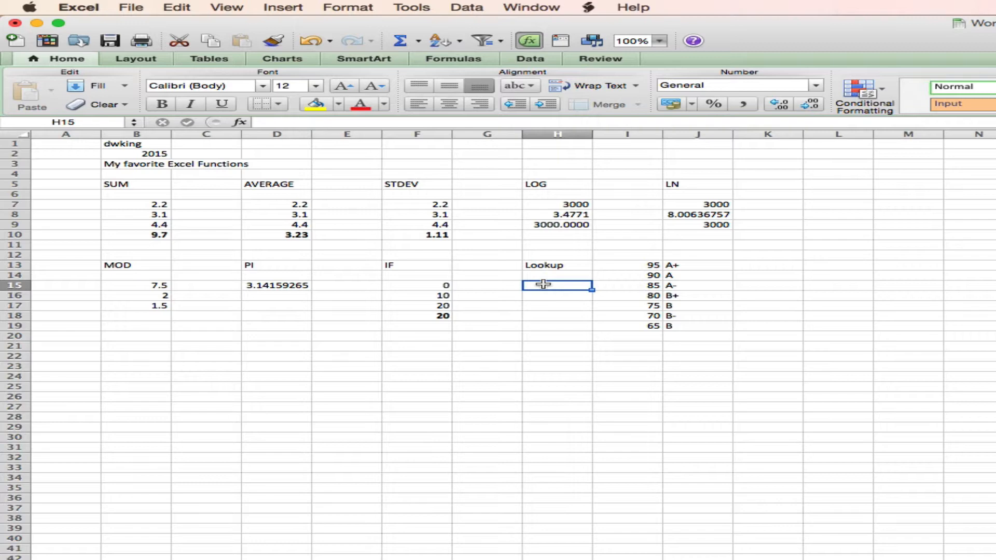
pyautogui.write('92')
pyautogui.click(557, 295)
pyautogui.write('=')
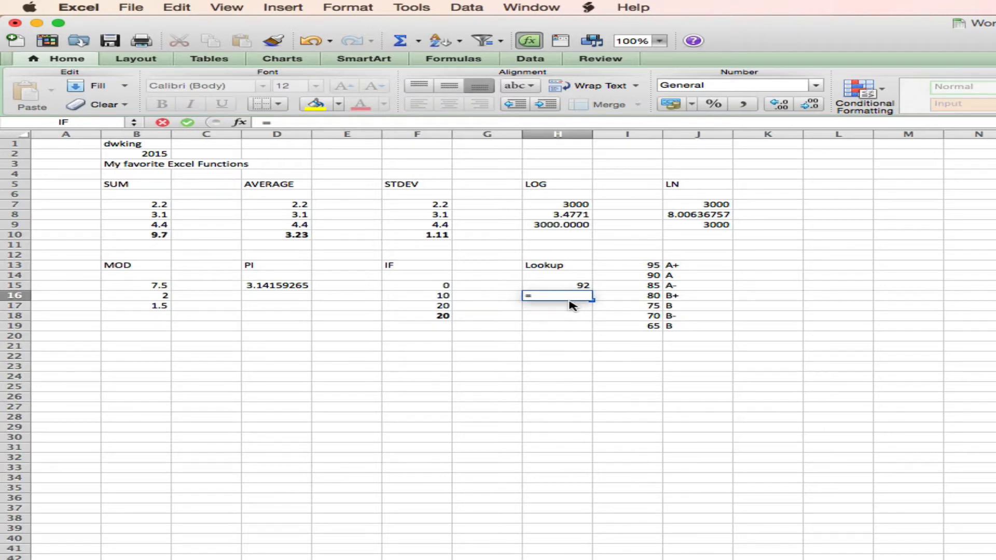
# Enter =LOOKUP(H15,I13:I19,J13:J19) in H16 to return the letter grade for 92.
pyautogui.write('lookp')
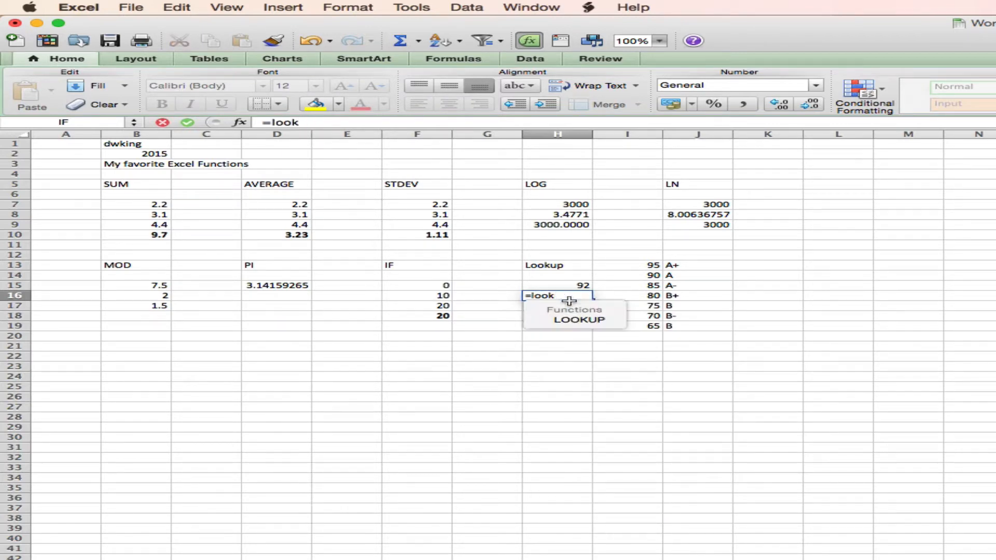
pyautogui.write('up(')
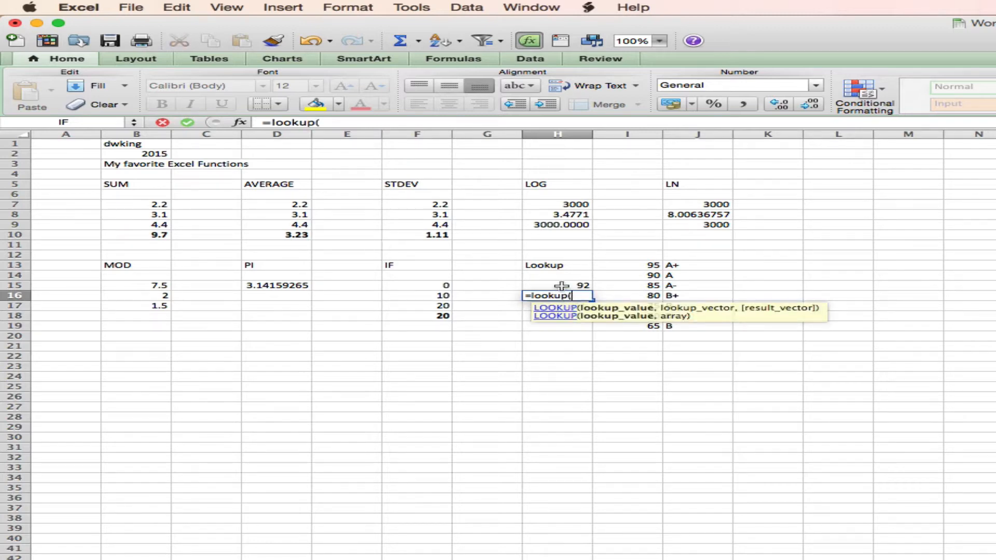
pyautogui.click(557, 285)
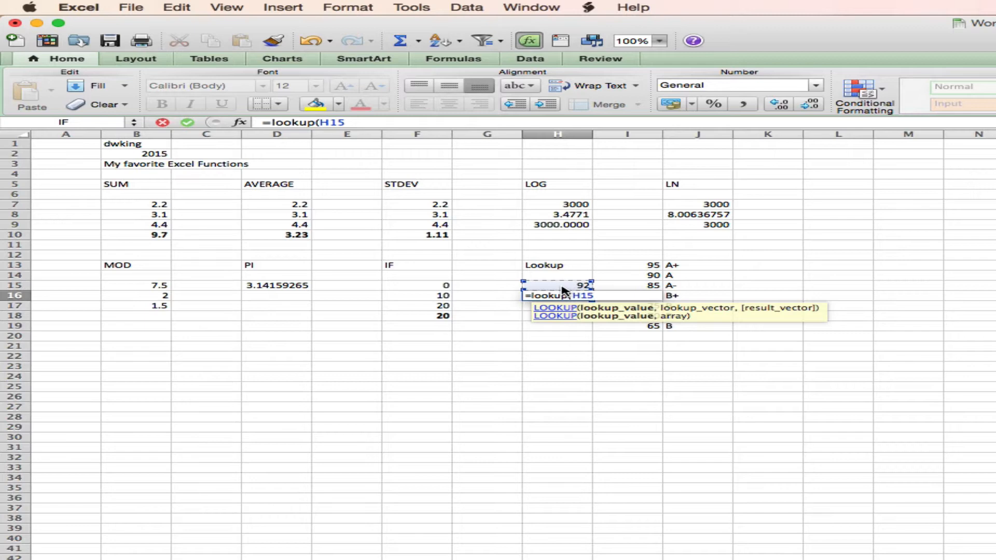
pyautogui.write(',I13:I19,')
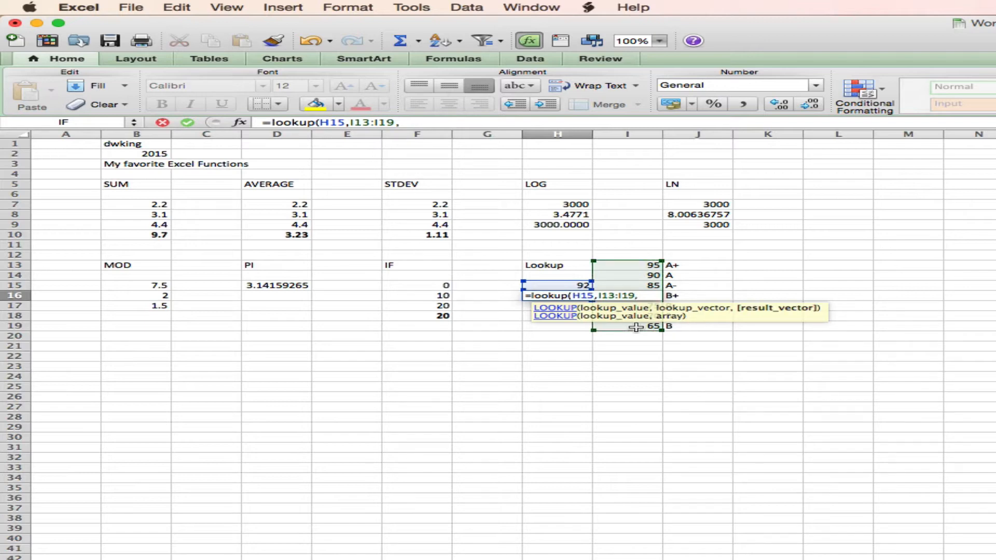
pyautogui.moveTo(703, 265)
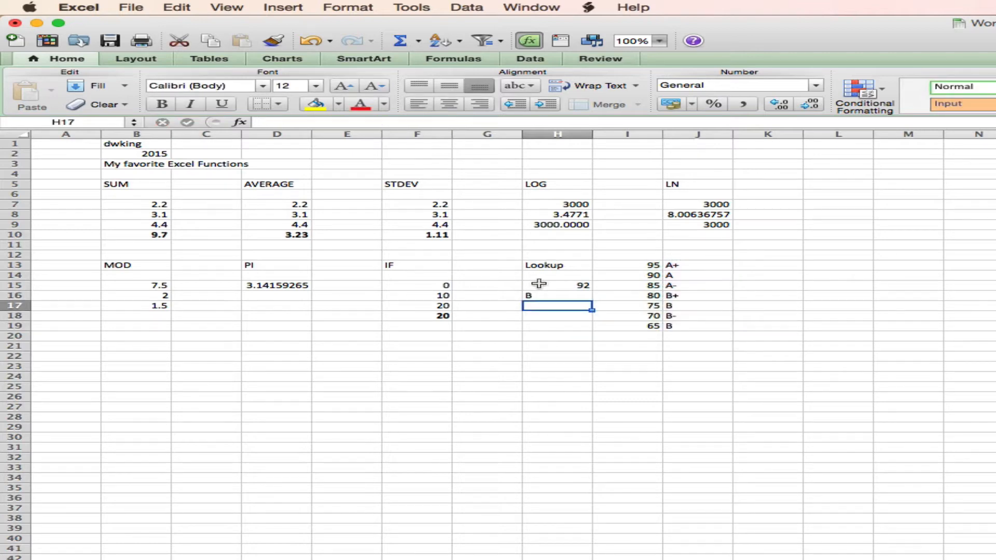
pyautogui.click(557, 285)
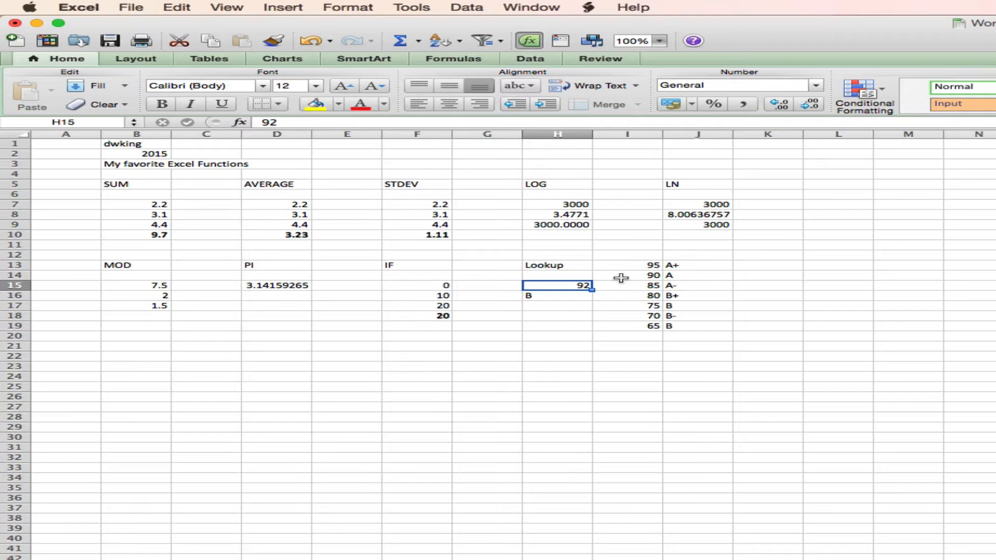
pyautogui.moveTo(634, 277)
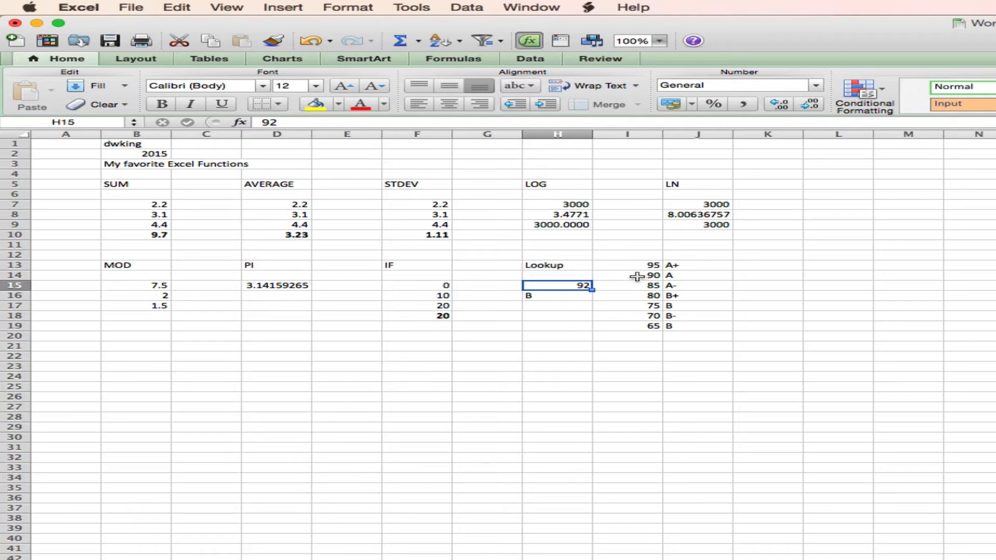
pyautogui.moveTo(630, 265)
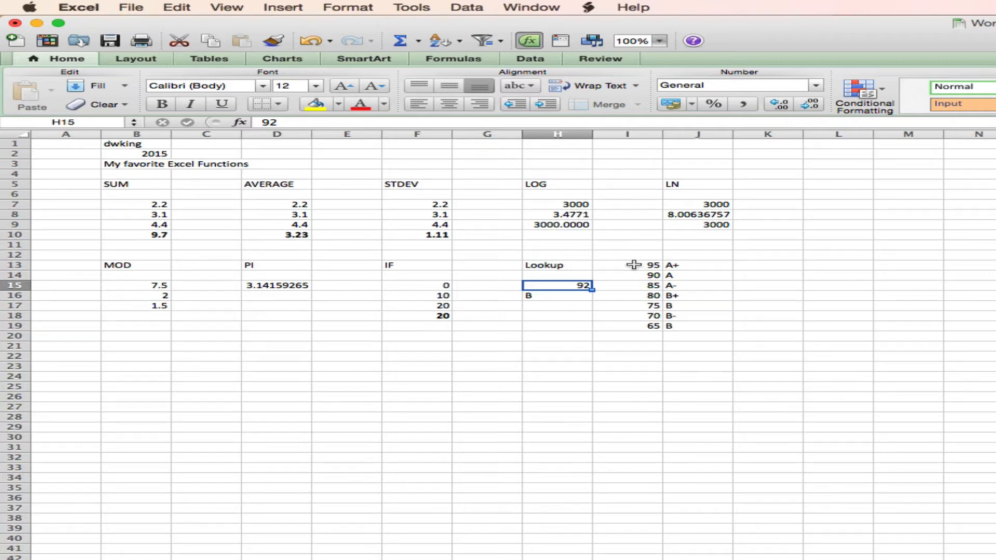
pyautogui.moveTo(626, 265); pyautogui.dragTo(697, 325)
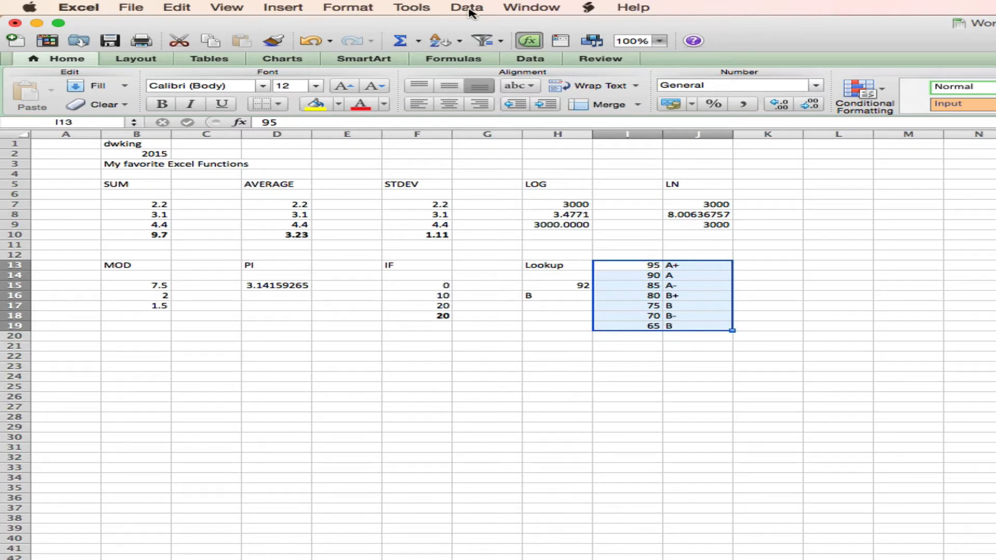
# Sort I13:J19 by Column I smallest to largest so the lookup returns A.
pyautogui.click(466, 6)
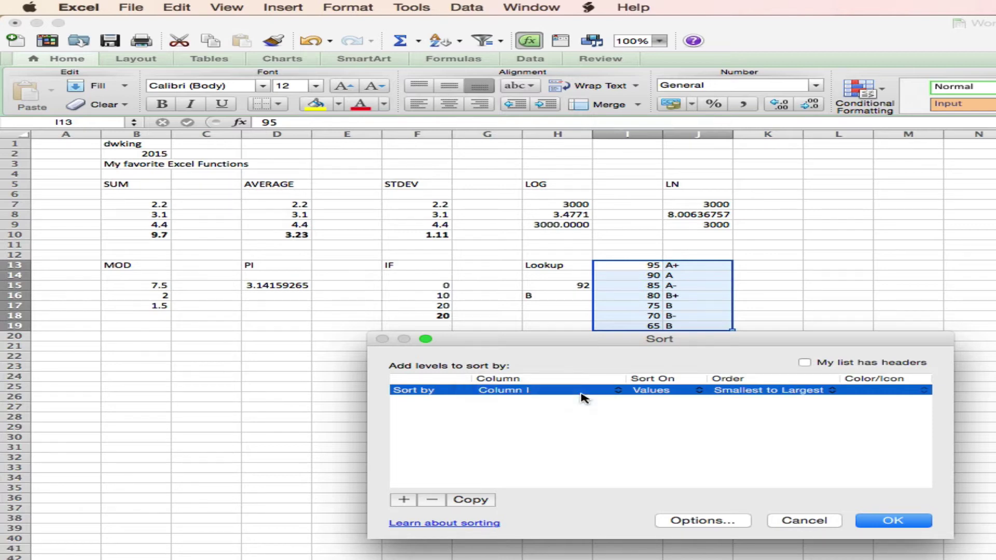
pyautogui.moveTo(747, 399)
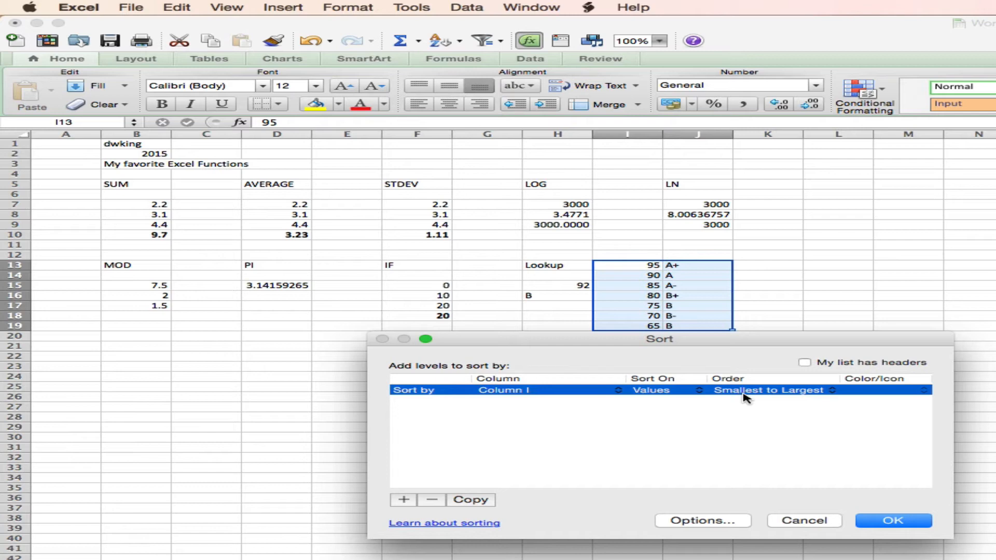
pyautogui.click(895, 520)
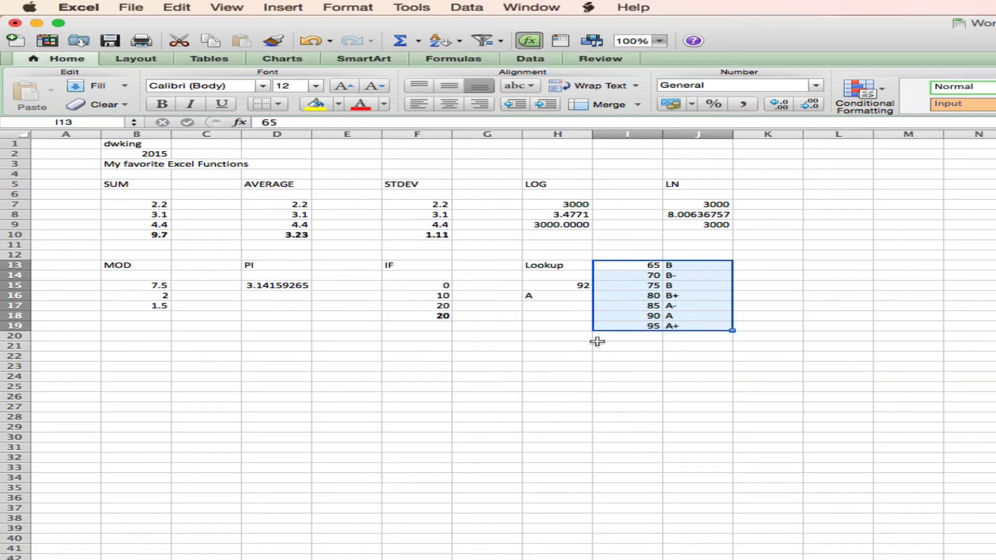
pyautogui.moveTo(513, 305)
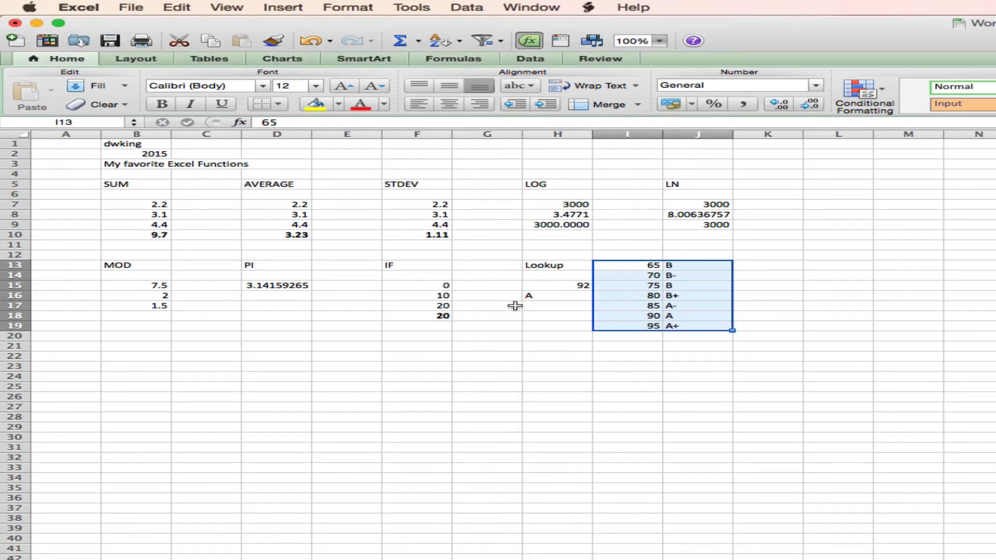
pyautogui.moveTo(678, 326)
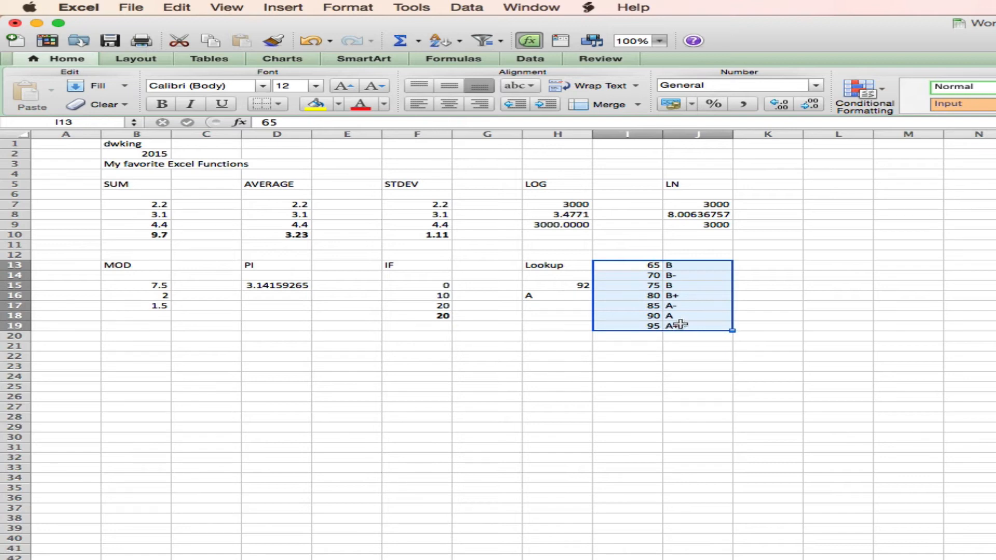
pyautogui.moveTo(543, 329)
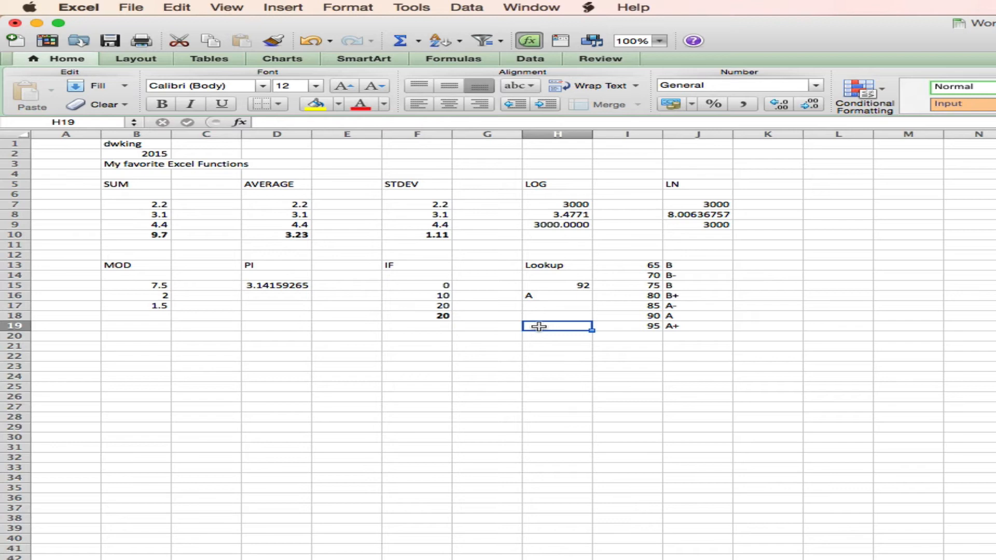
pyautogui.moveTo(621, 265)
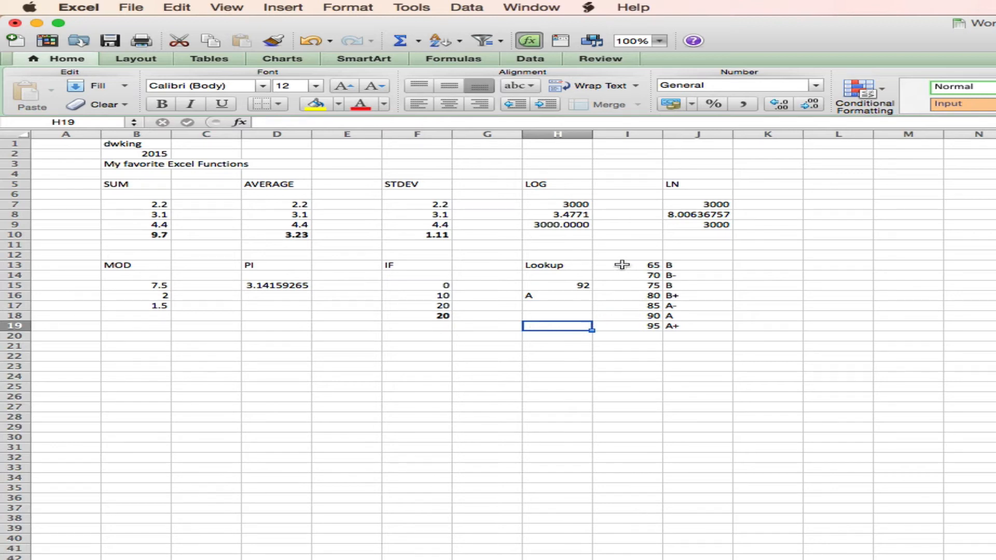
pyautogui.moveTo(632, 265)
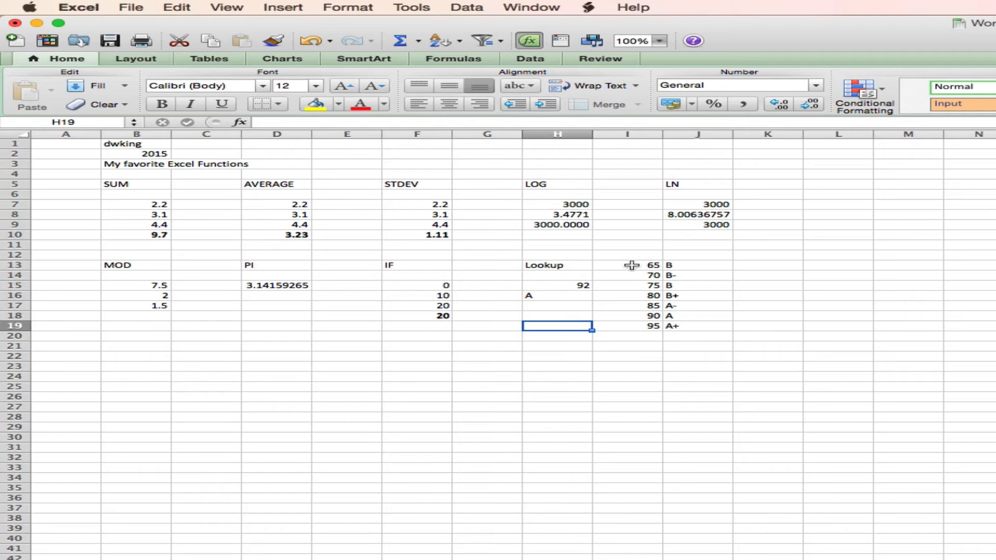
pyautogui.moveTo(637, 351)
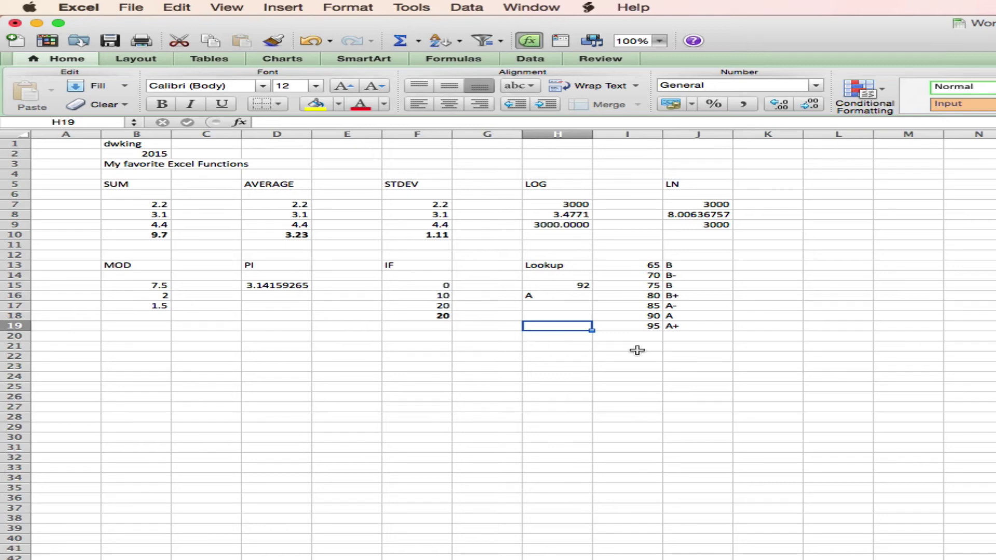
pyautogui.moveTo(629, 260)
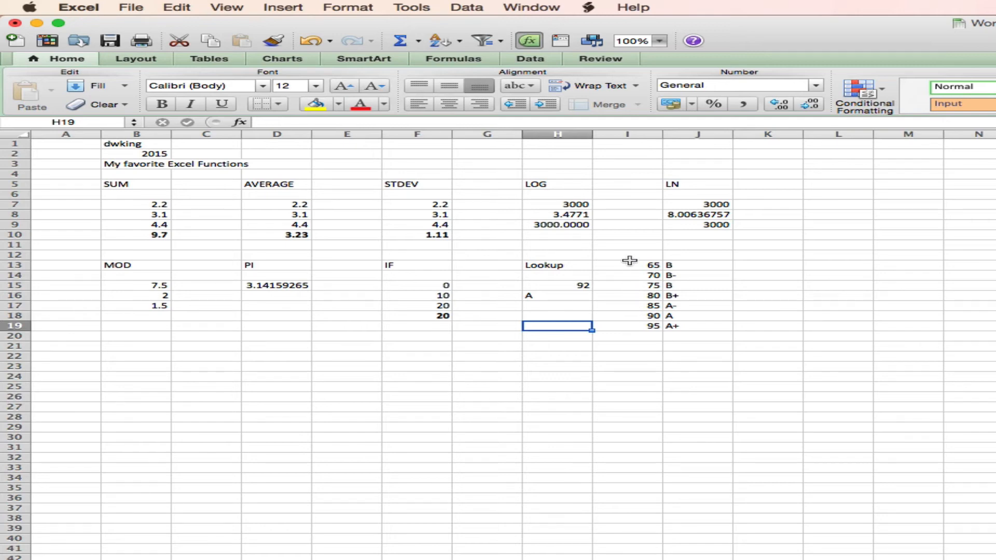
pyautogui.moveTo(622, 265)
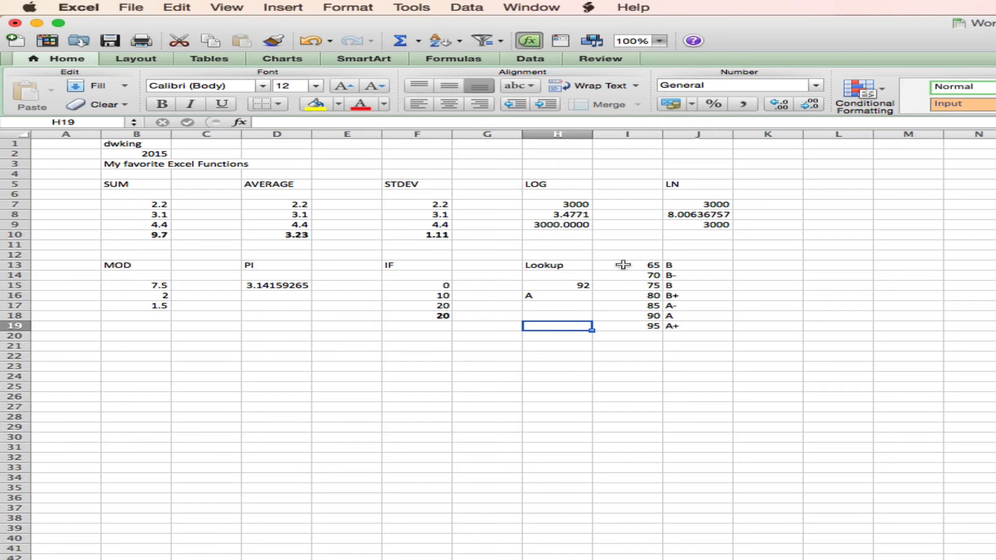
pyautogui.moveTo(619, 336)
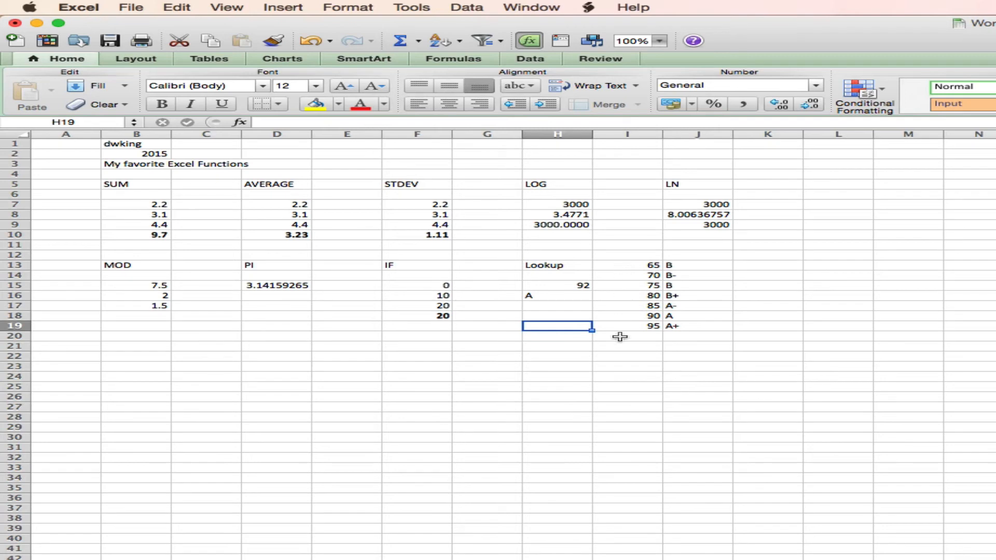
pyautogui.moveTo(557, 285)
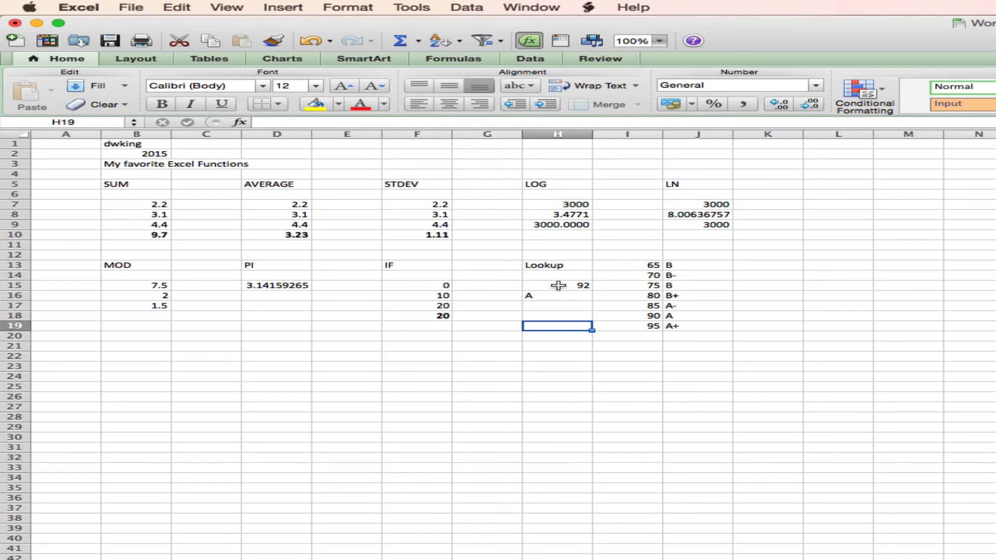
pyautogui.click(558, 285)
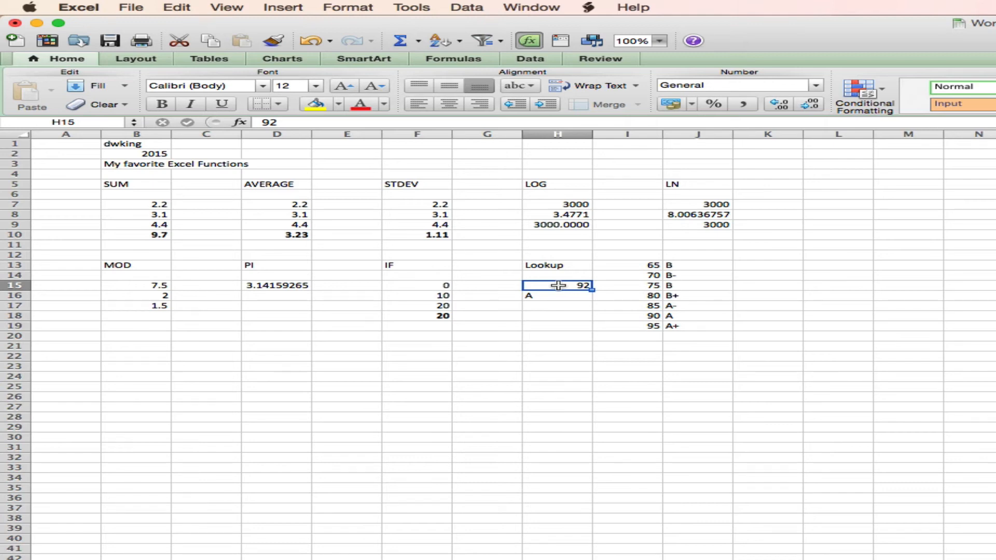
# Change the score in H15 to 81 so H16 returns B+, then select B22.
pyautogui.write('81')
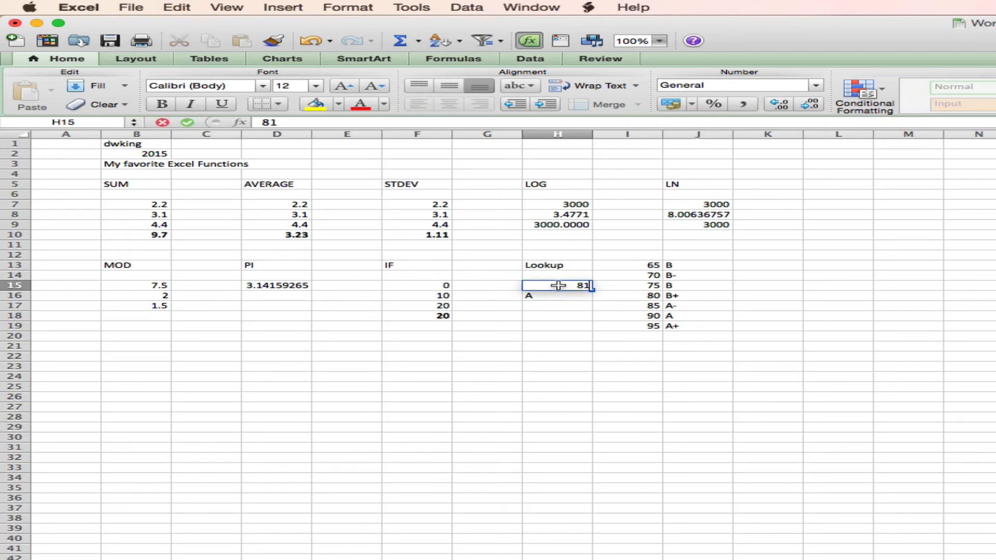
pyautogui.moveTo(631, 295)
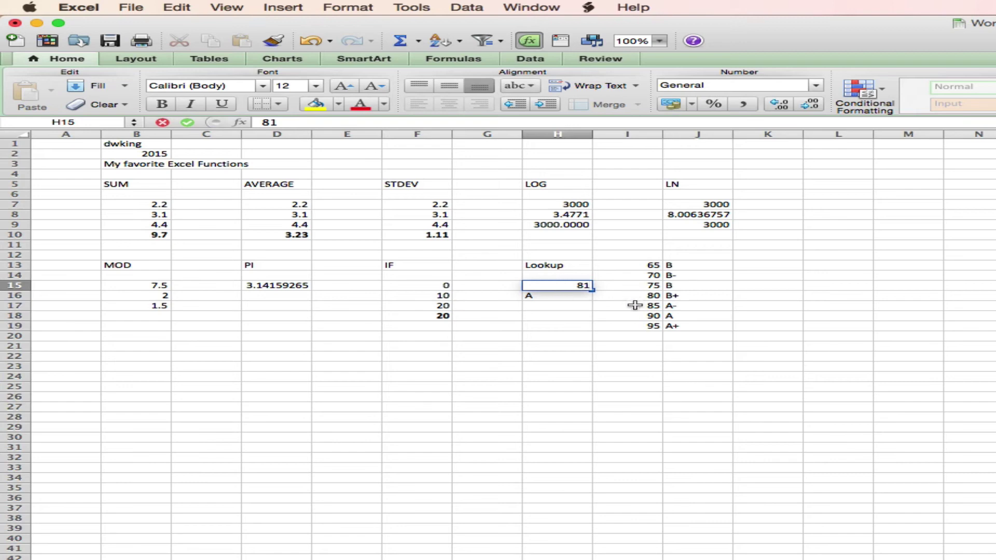
pyautogui.click(556, 296)
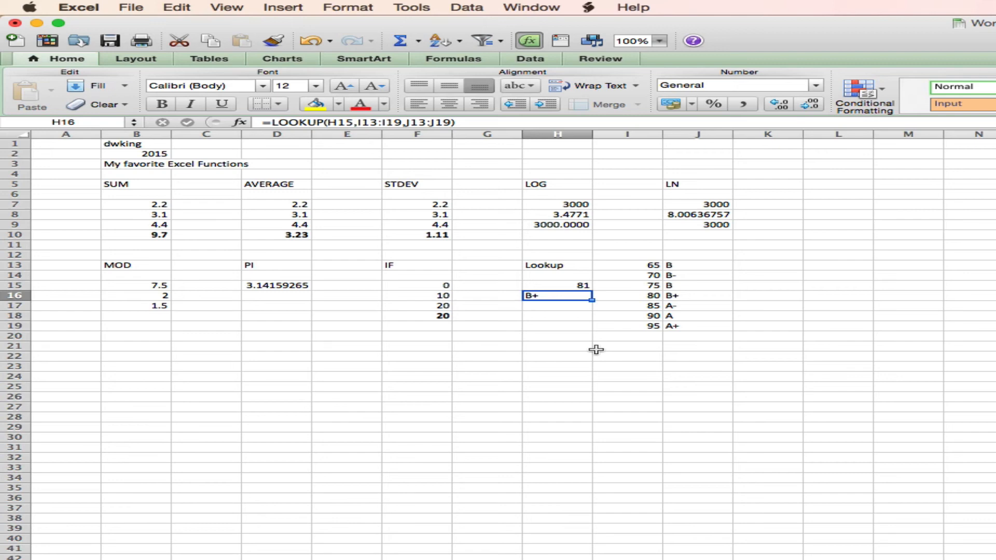
pyautogui.click(136, 356)
pyautogui.write('=')
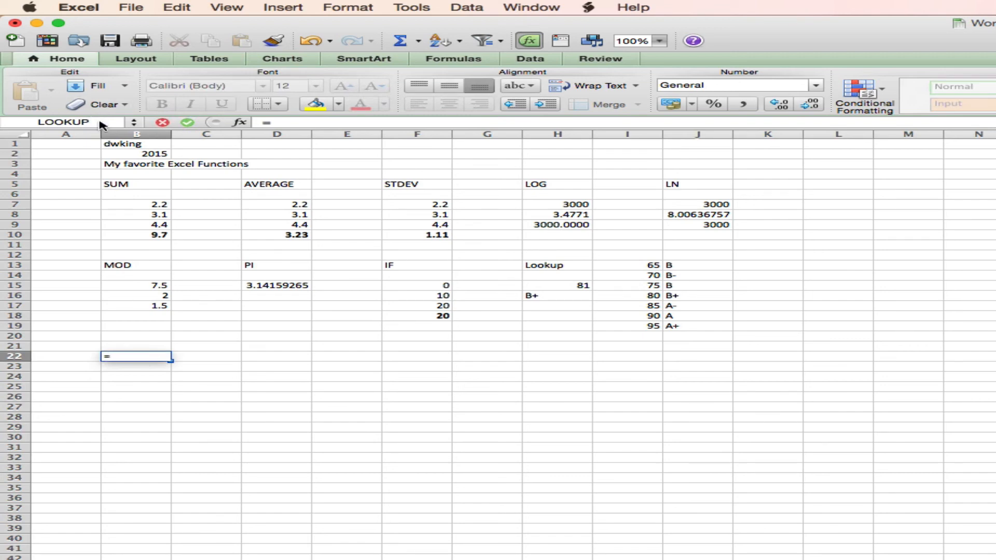
pyautogui.moveTo(136, 125)
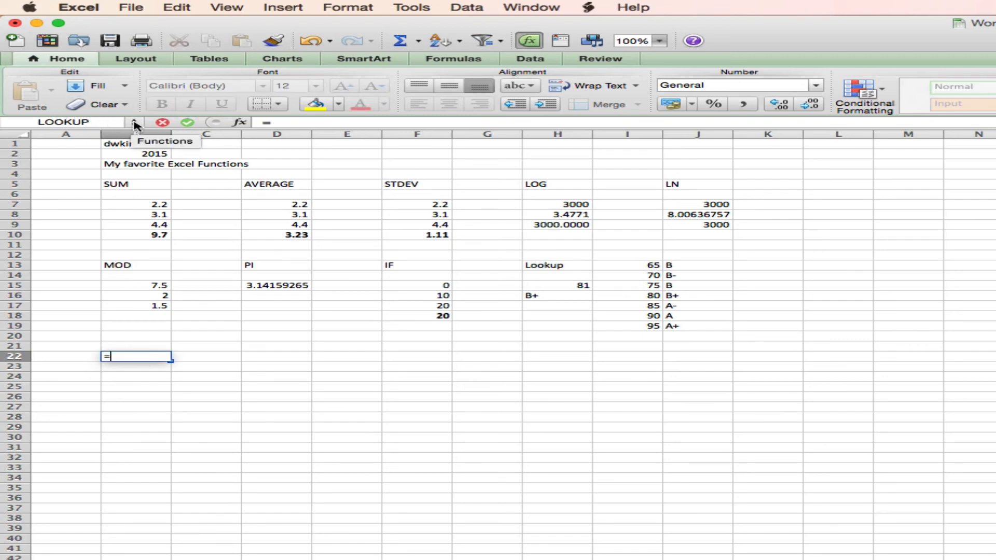
# Start a formula in B22 and browse the full function list in the Formula Builder.
pyautogui.click(136, 123)
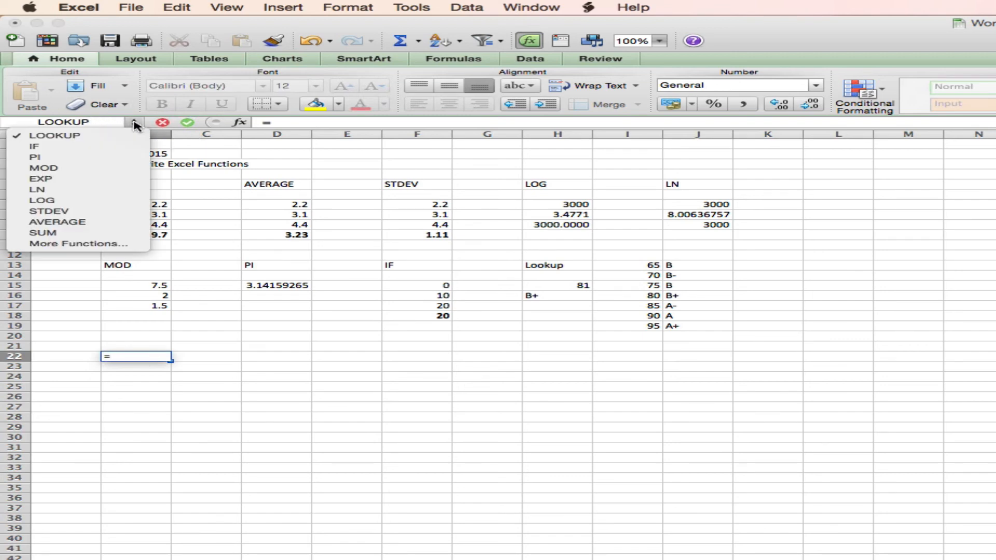
pyautogui.moveTo(102, 243)
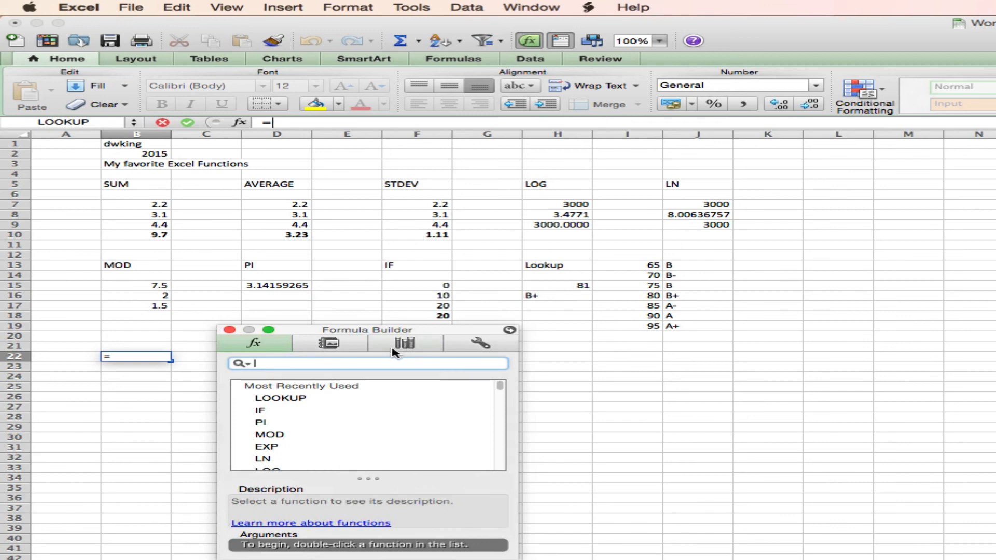
pyautogui.scroll(-3)
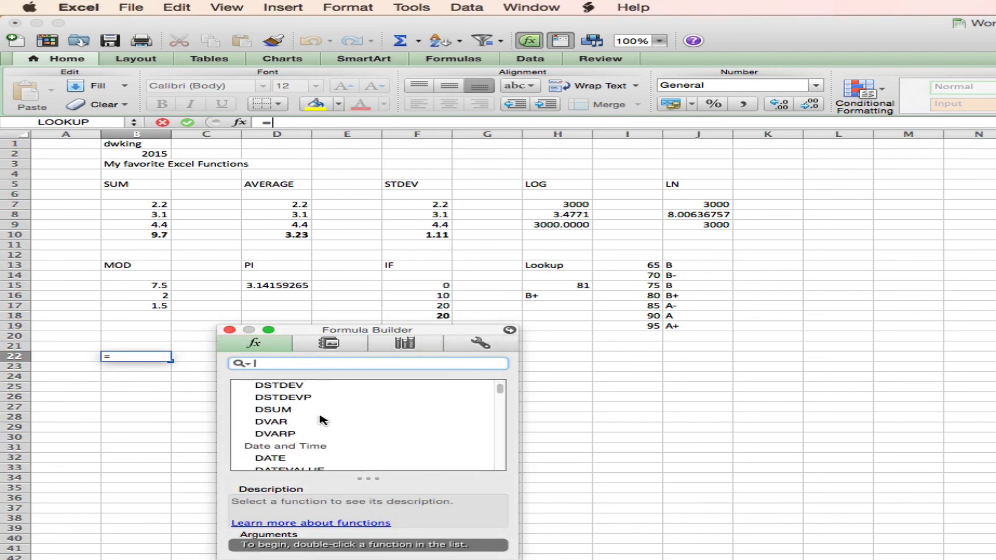
pyautogui.scroll(-3)
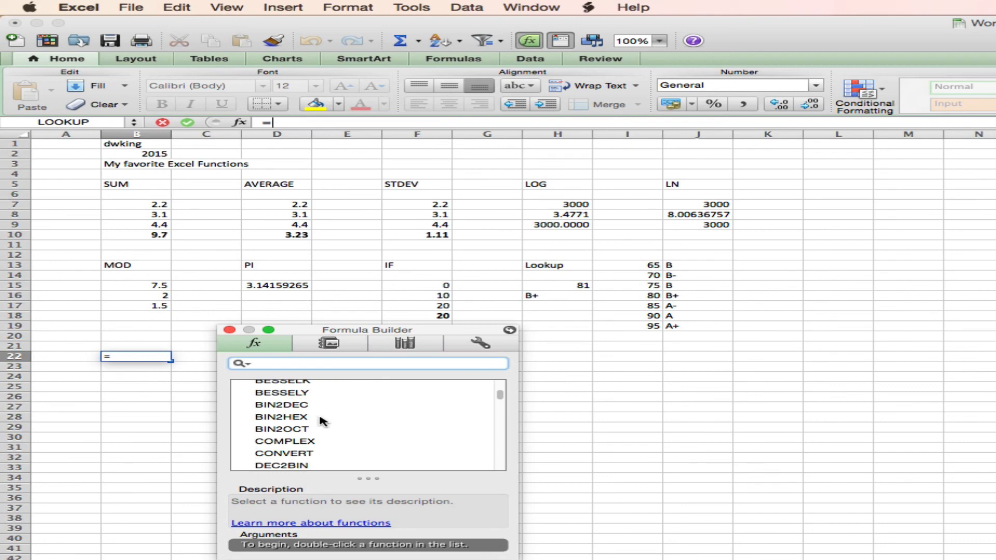
pyautogui.write('I')
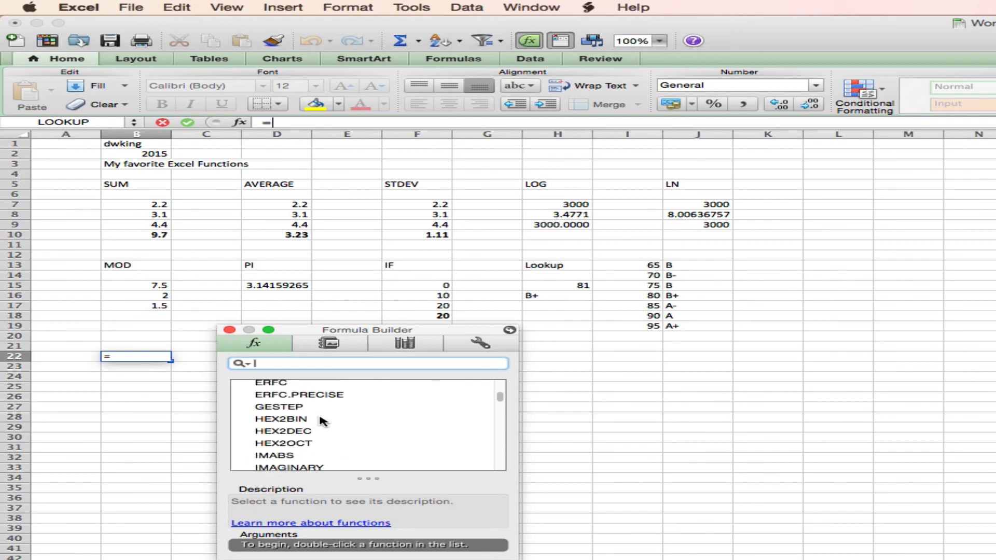